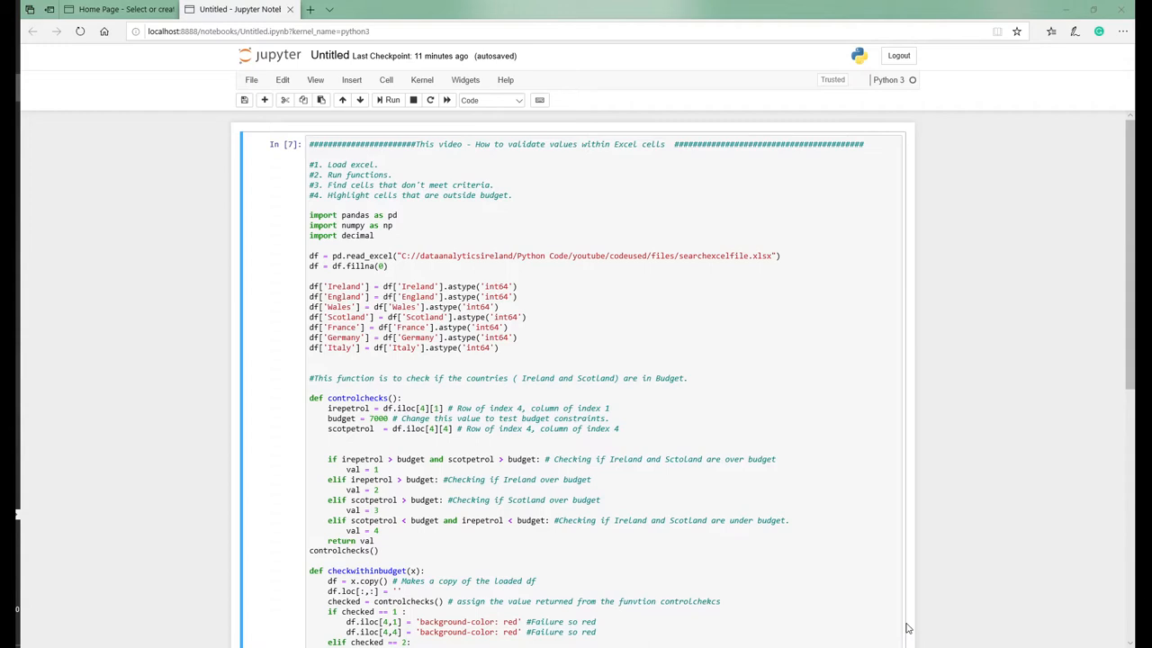
mouse_move(540, 640)
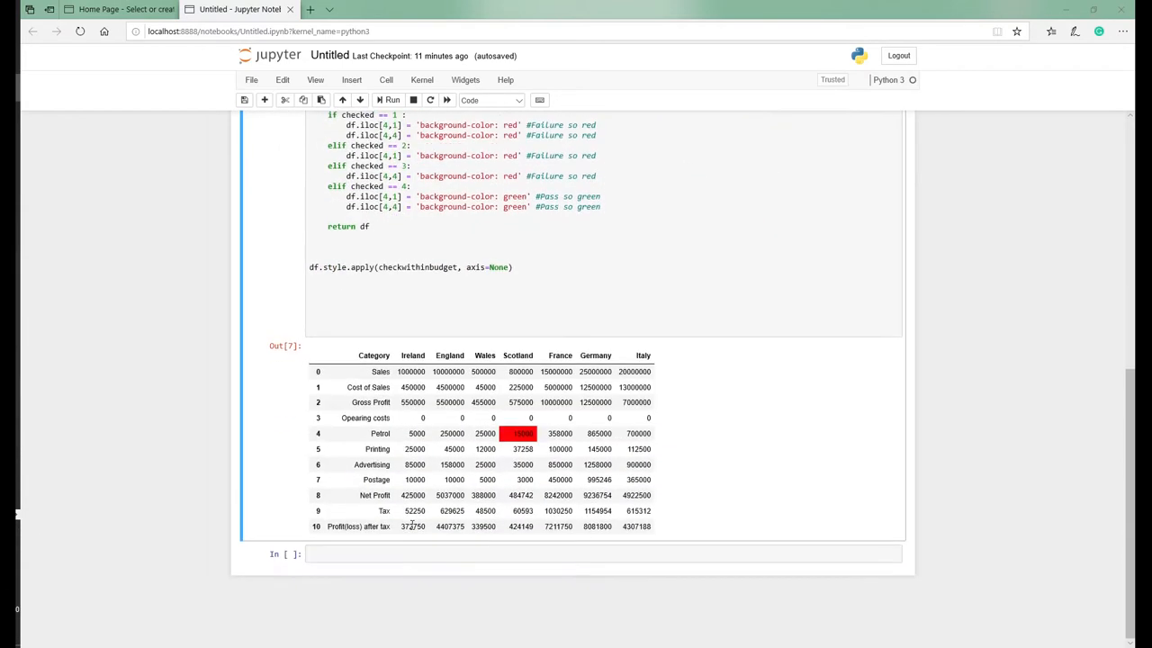
mouse_move(819, 448)
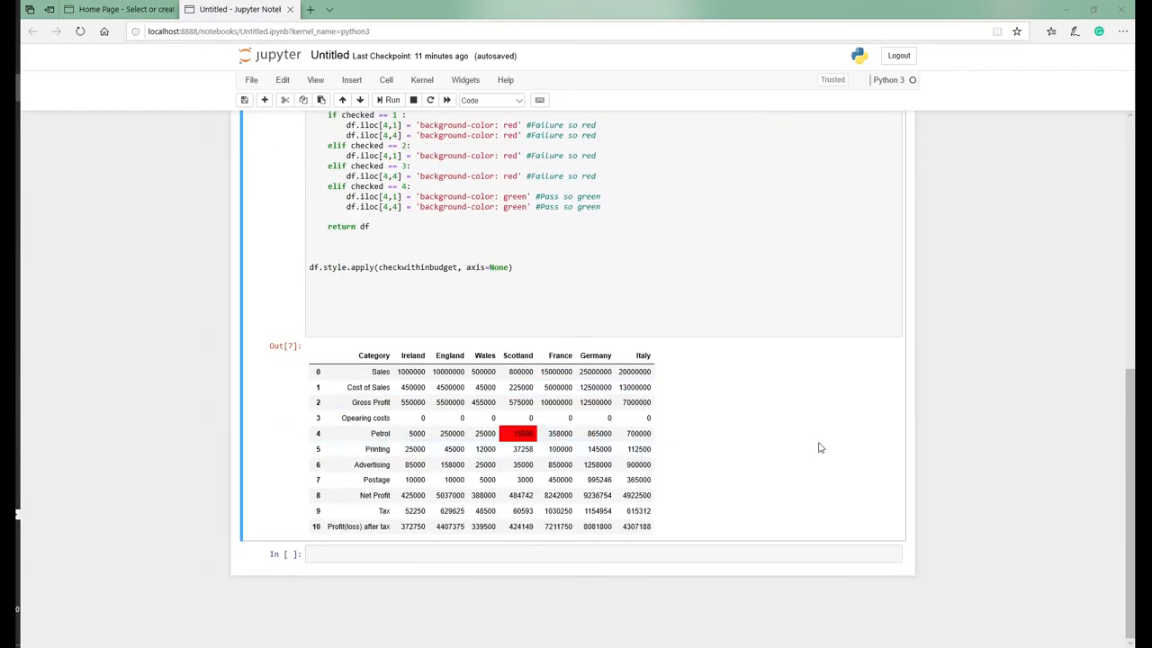
mouse_move(579, 531)
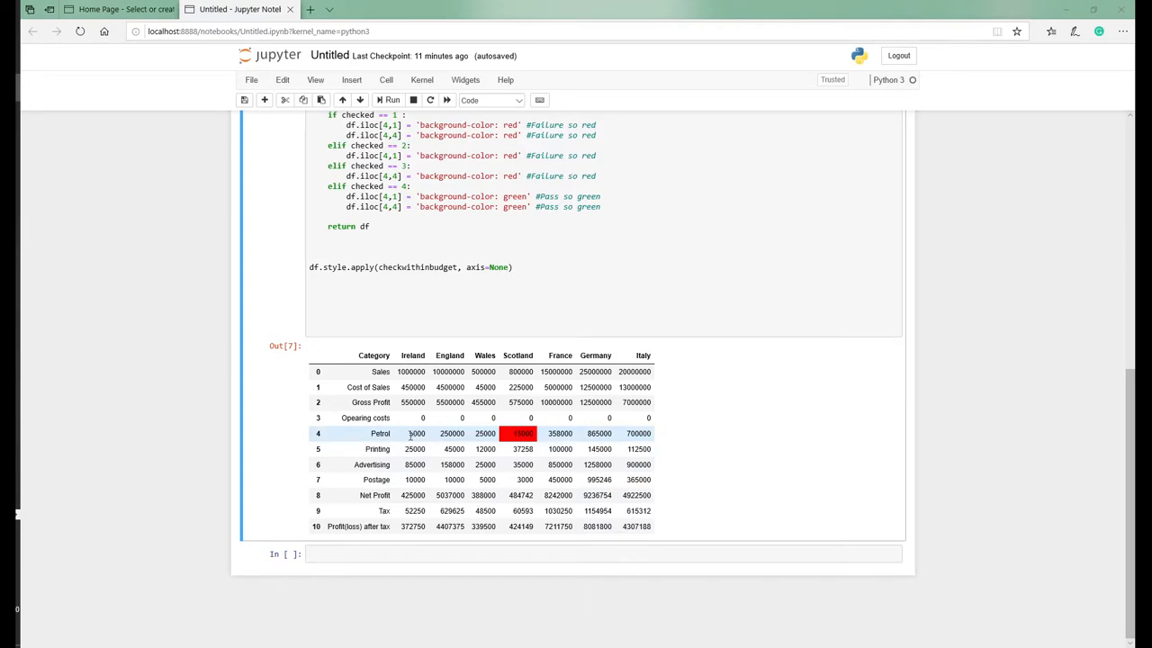
Inspect the output figures, including Ireland's petrol value and the profit-after-tax formula.
double_click(415, 432)
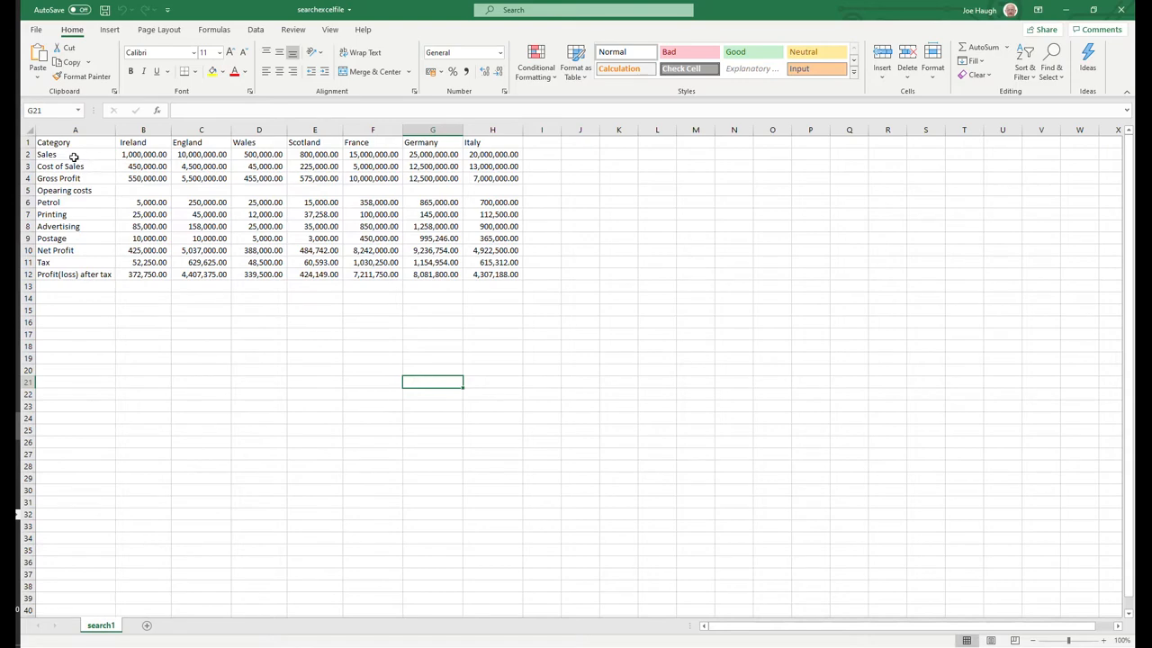
left_click(76, 166)
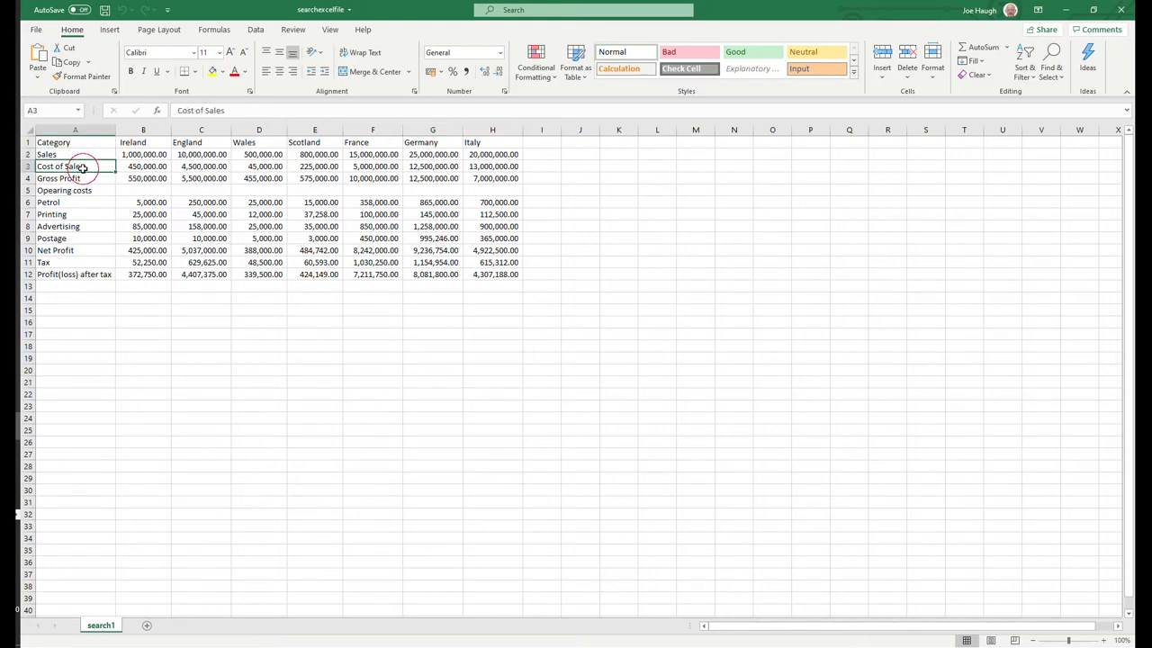
left_click(70, 178)
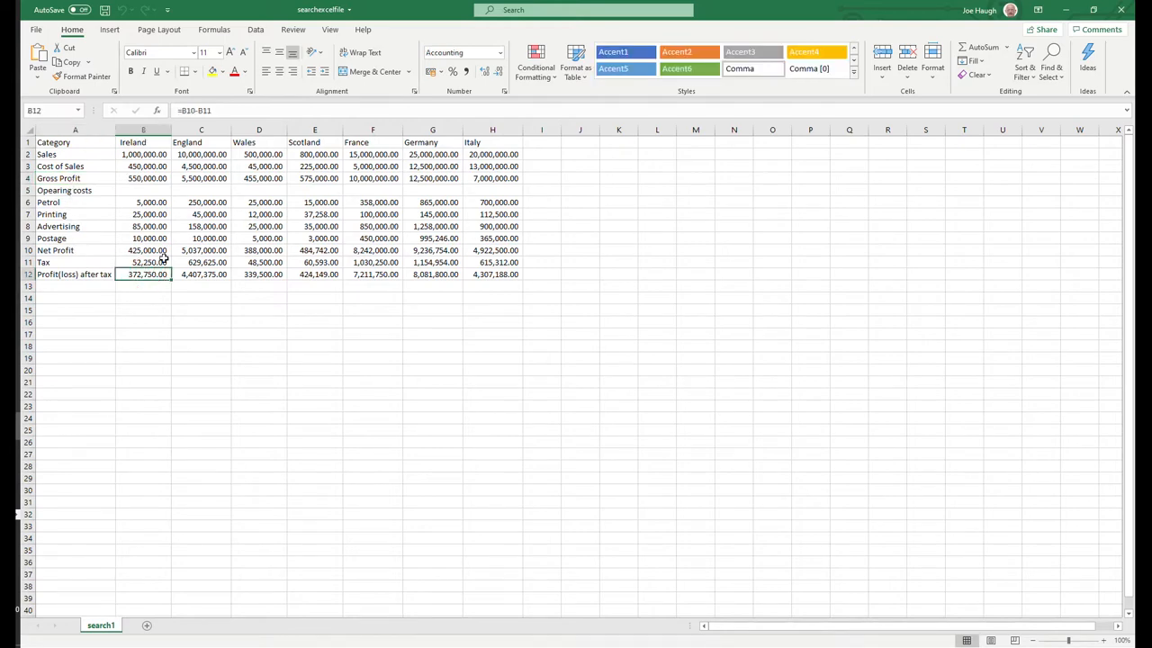
left_click(373, 214)
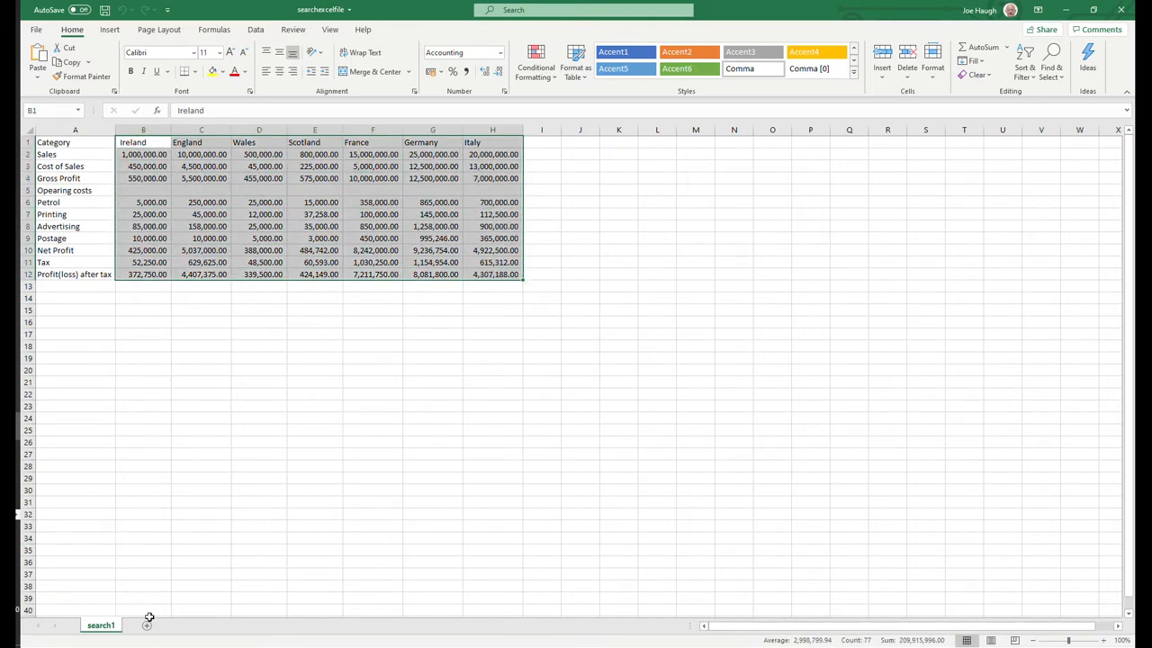
left_click(313, 321)
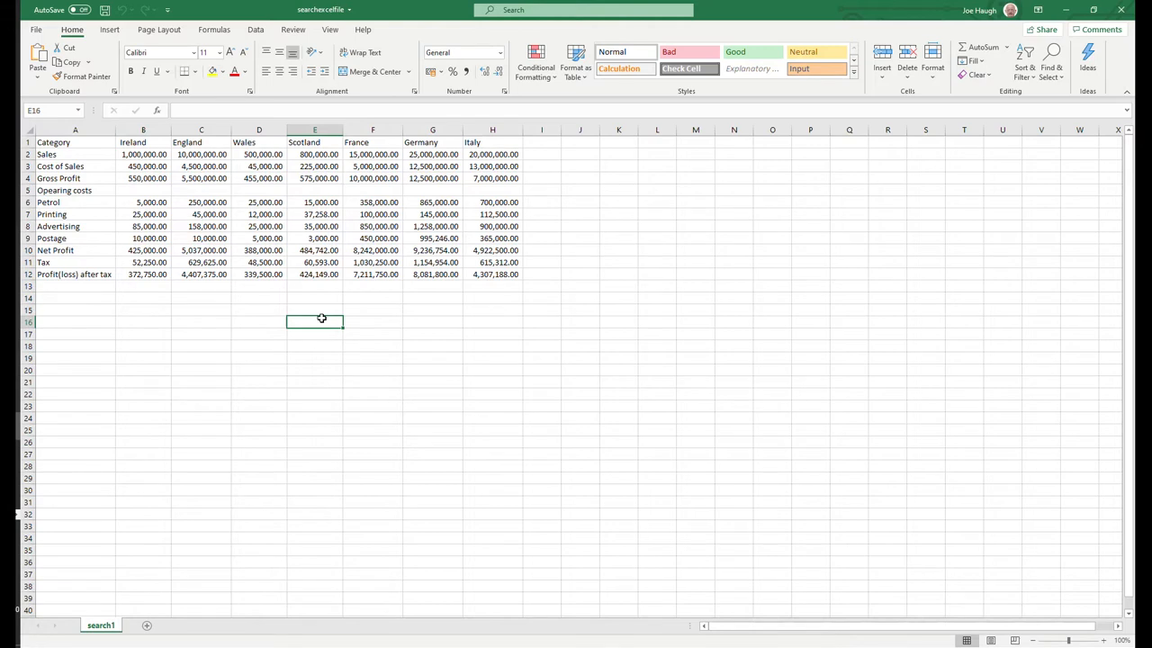
mouse_move(79, 137)
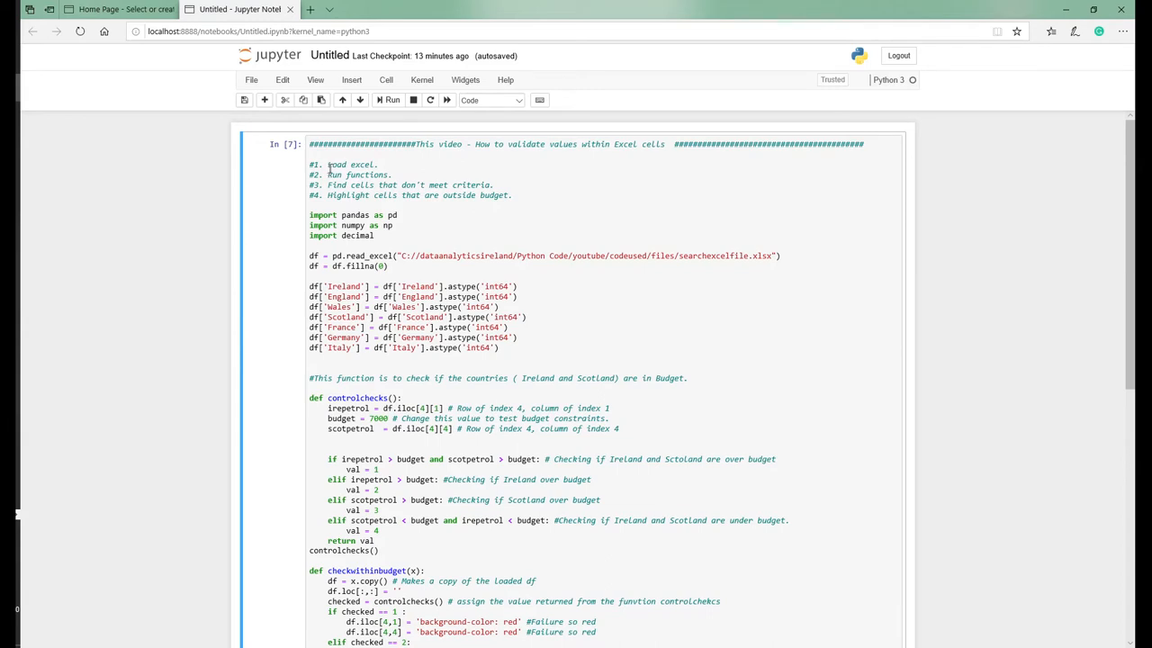
Comment out the astype('int64') conversion lines and rerun the cell, giving scientific-notation figures.
double_click(345, 165)
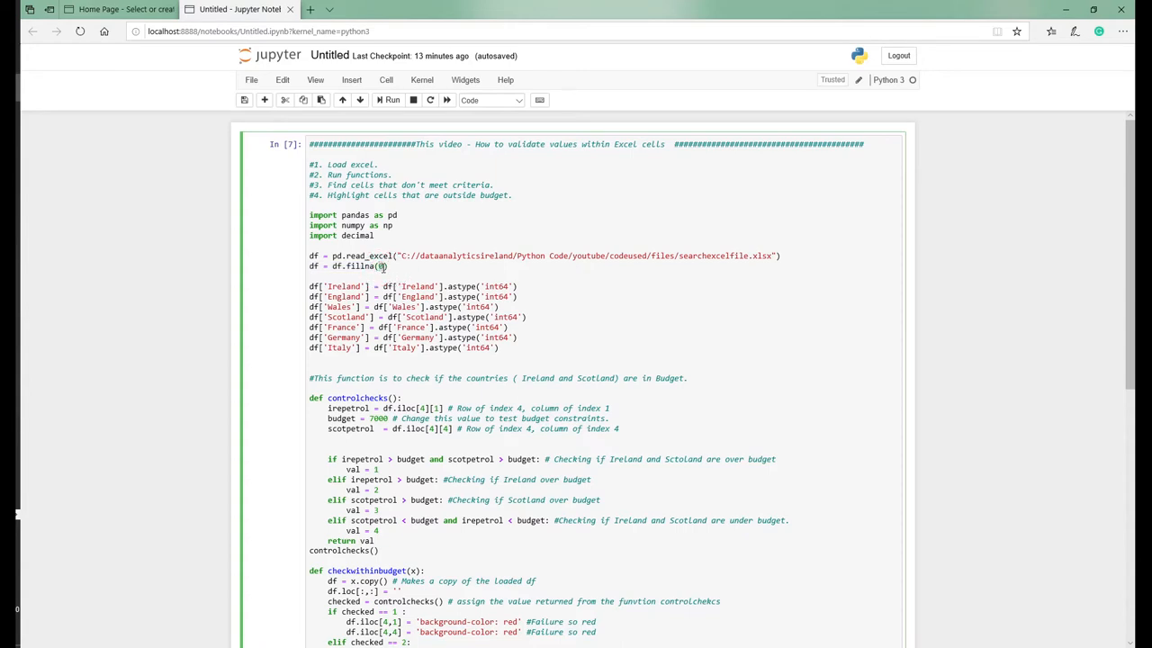
type("0")
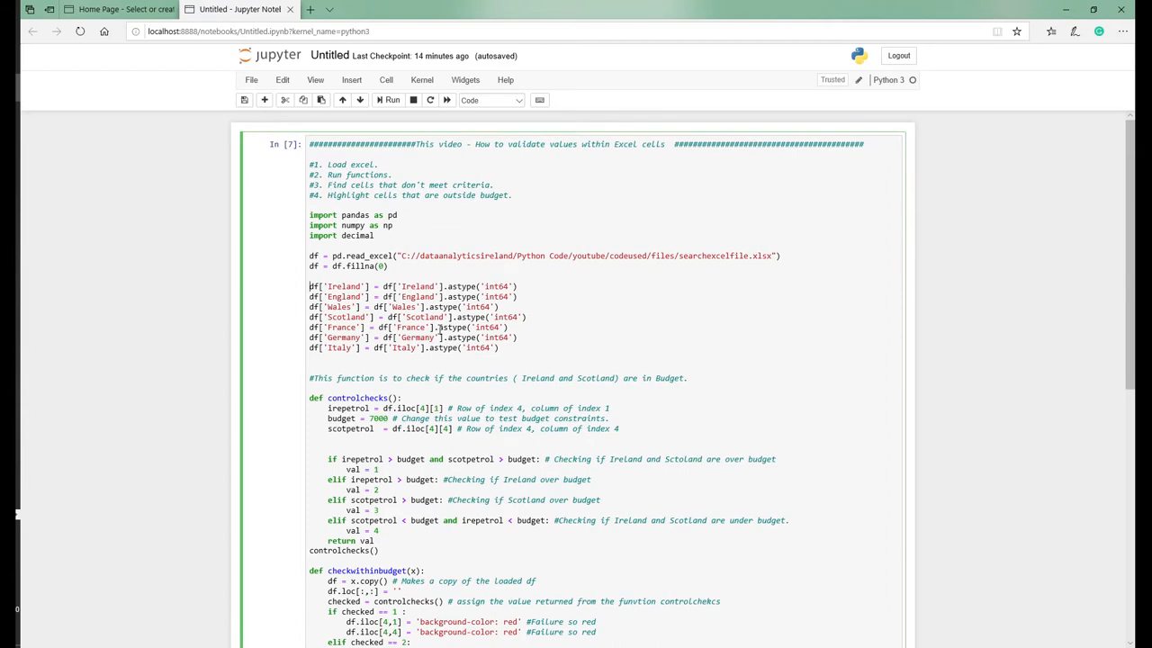
key("ctrl+/")
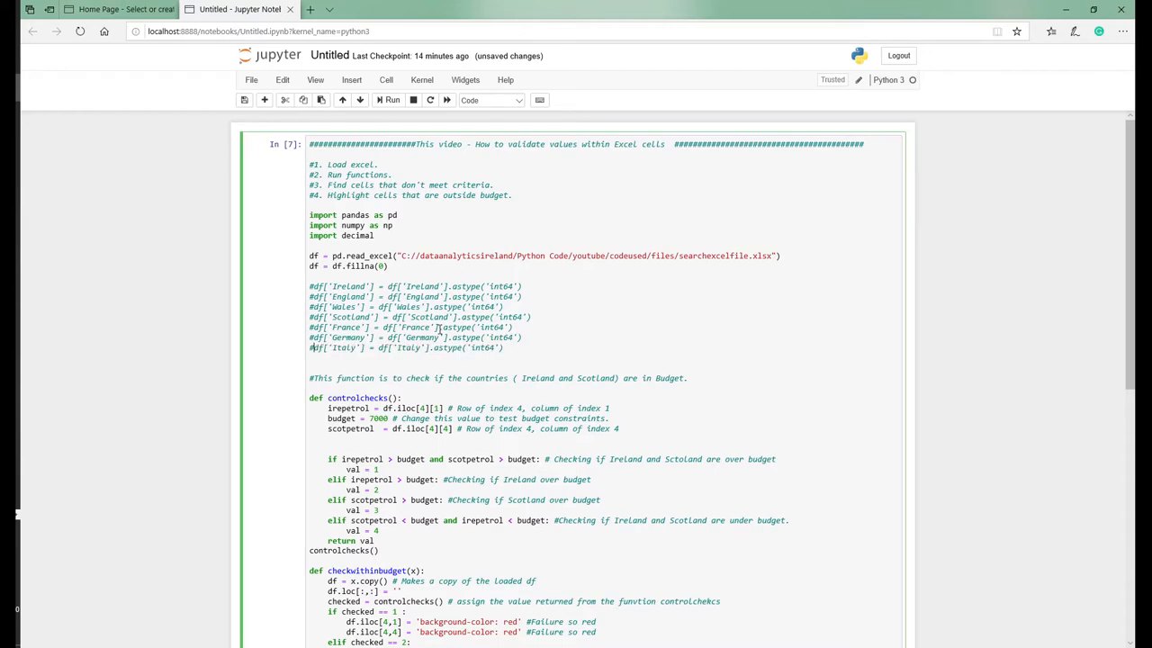
left_click(389, 101)
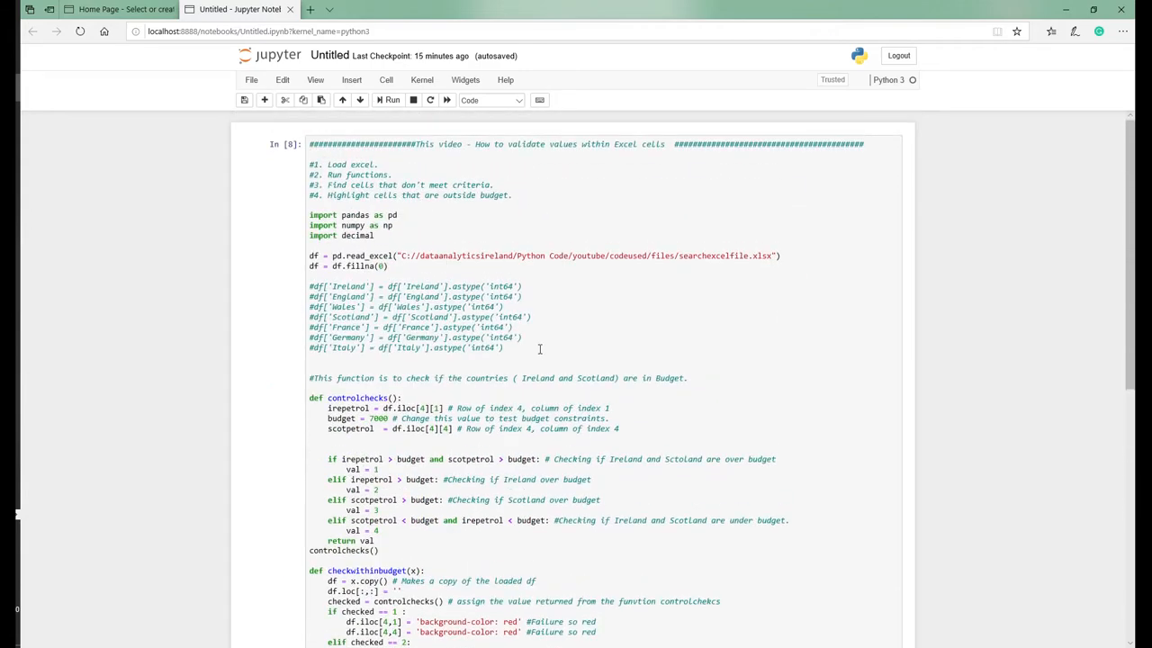
scroll("down", 3)
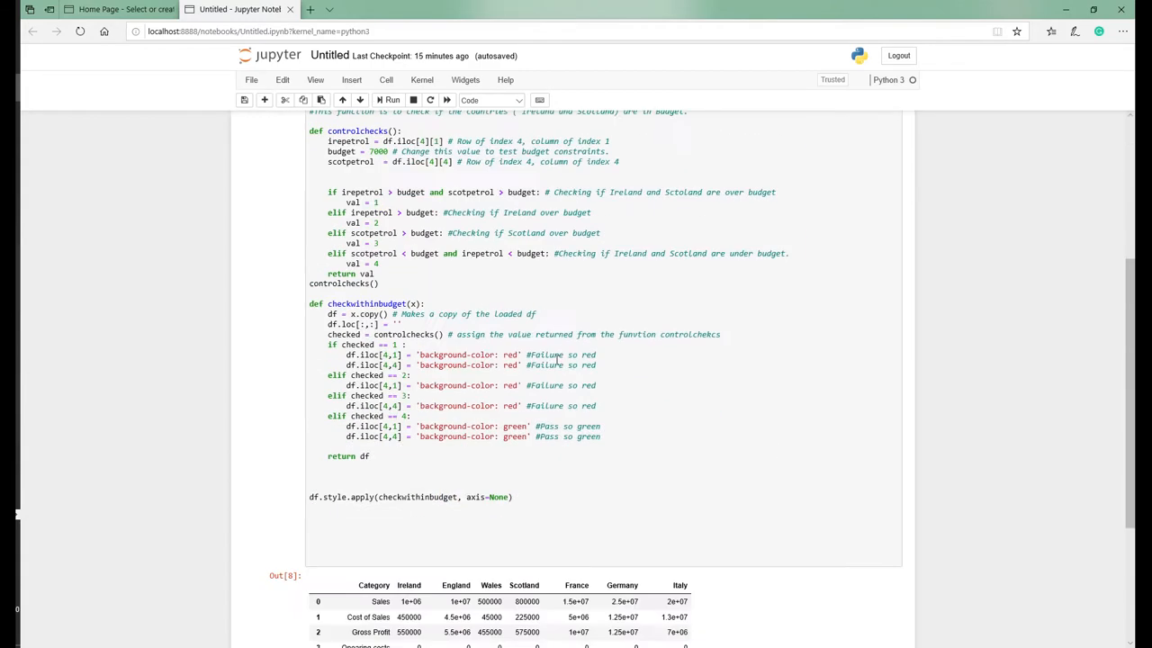
scroll("up", 3)
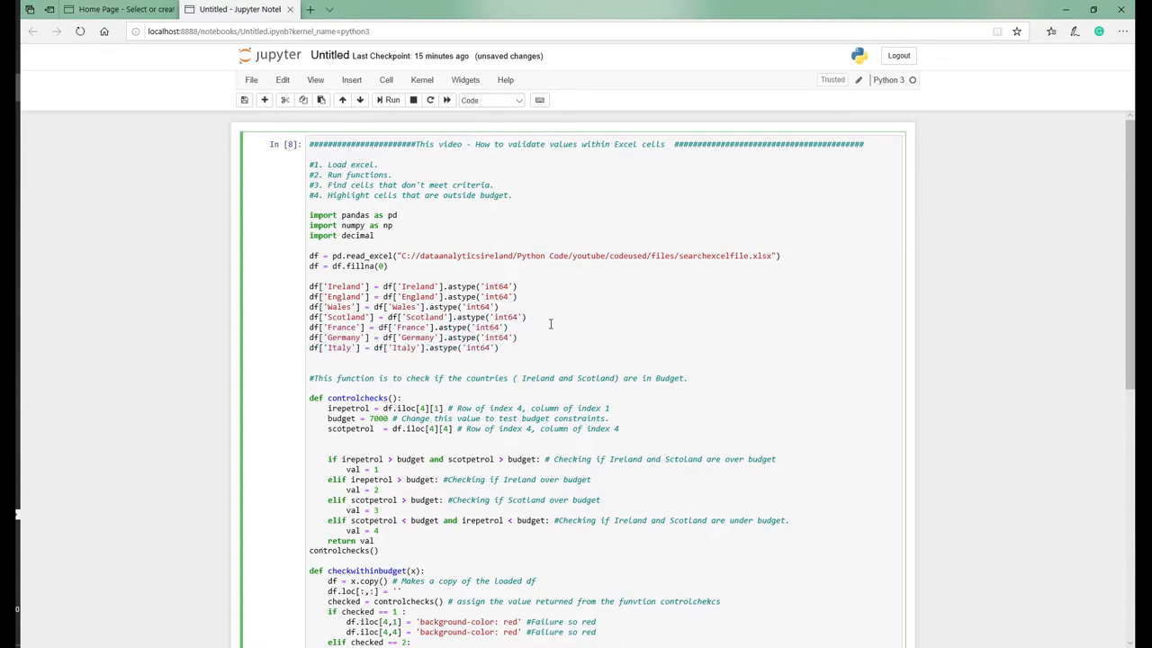
Rerun the cell with conversions restored so figures are whole numbers and Scotland's petrol stays red.
left_click(388, 100)
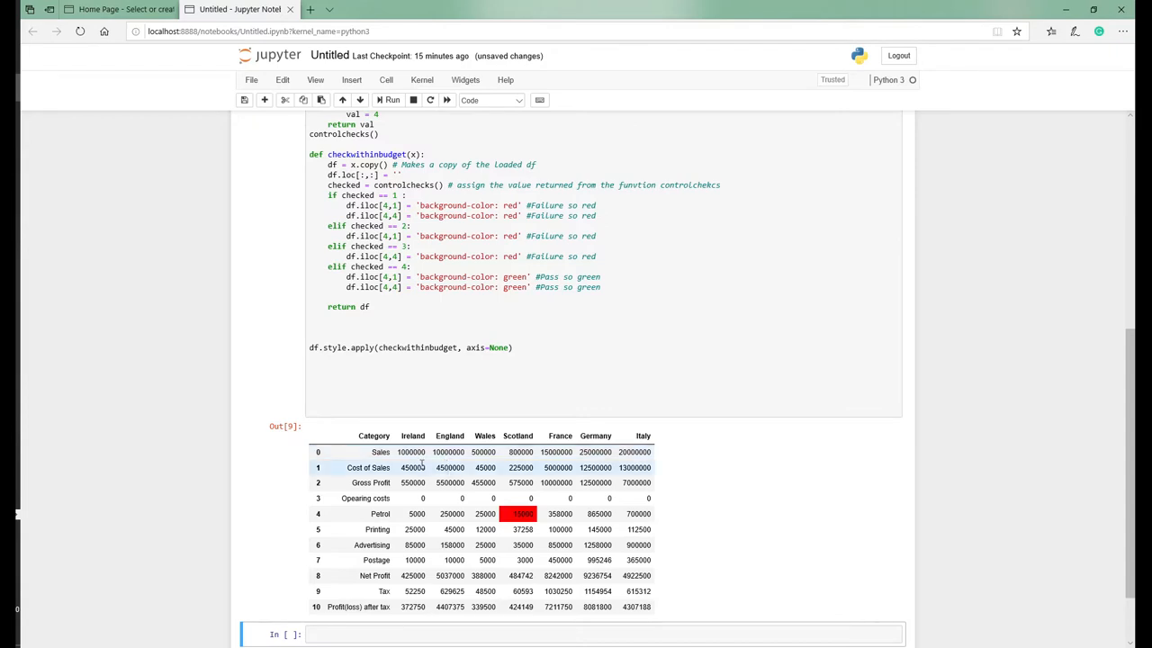
mouse_move(436, 480)
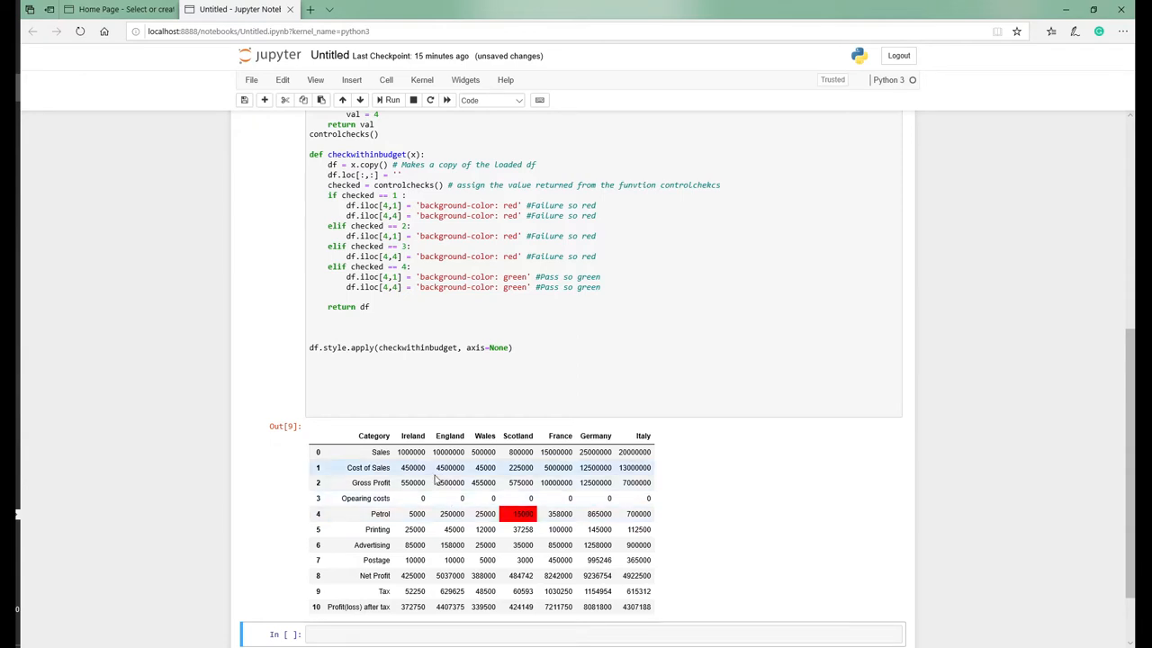
mouse_move(428, 471)
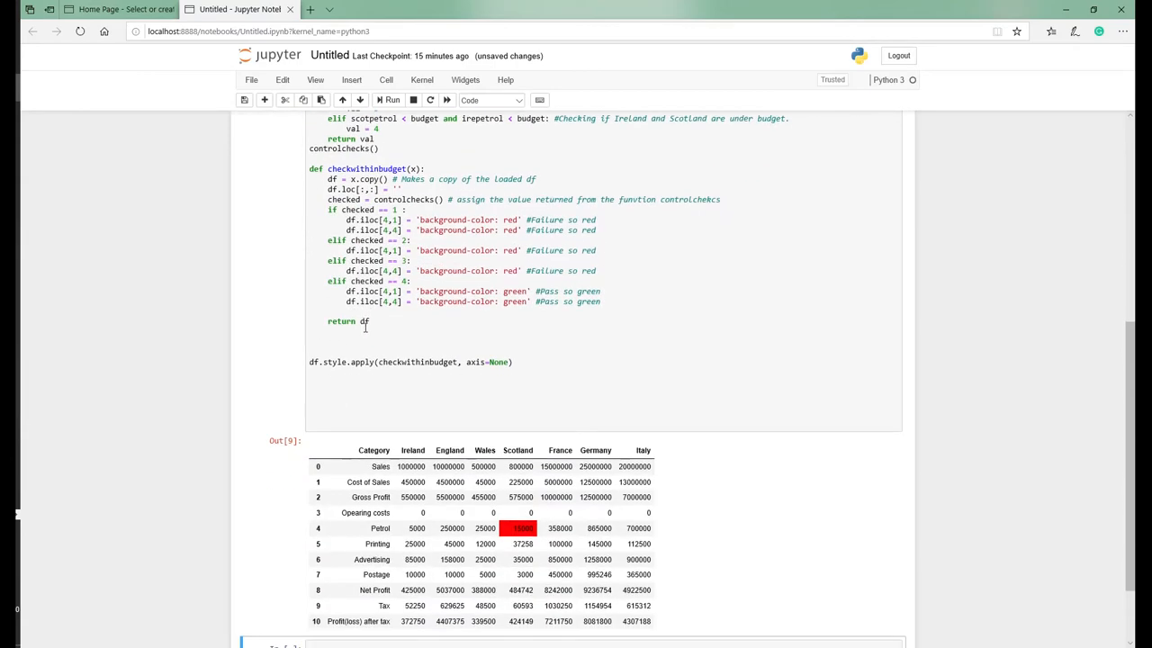
scroll("down", 3)
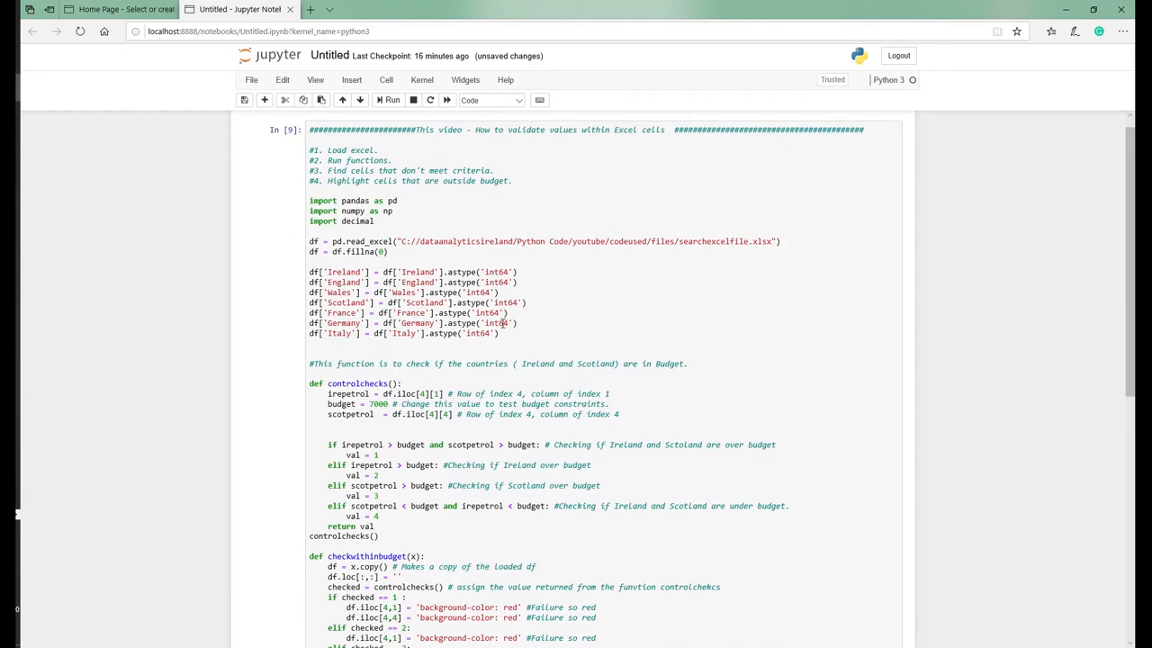
scroll("down", 3)
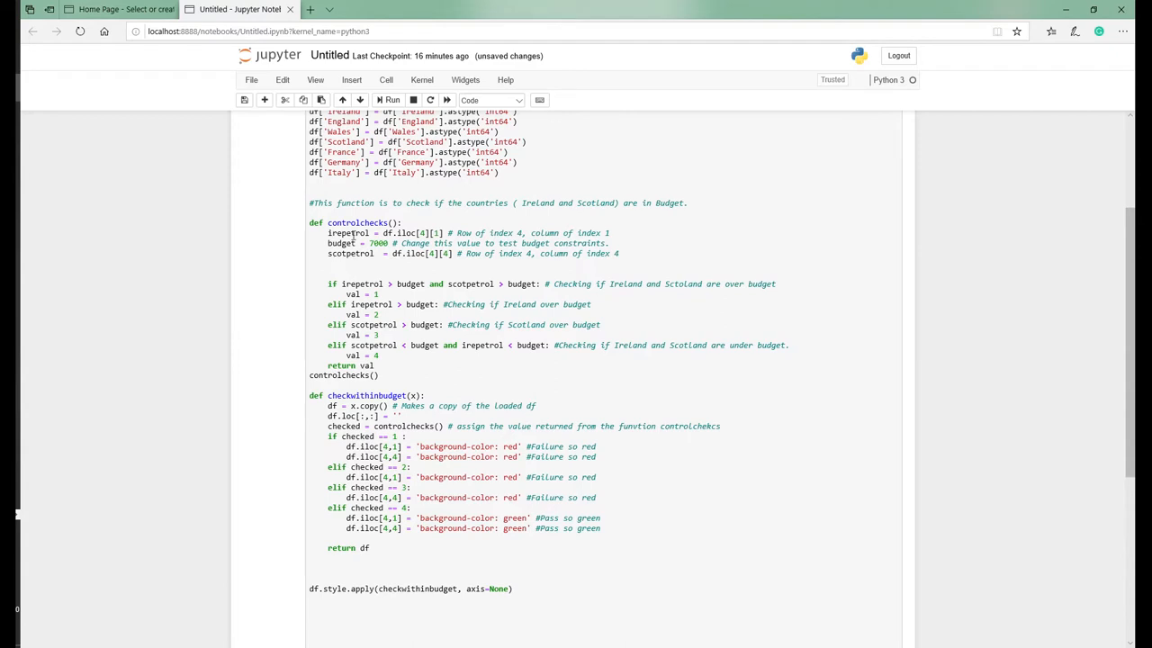
mouse_move(385, 324)
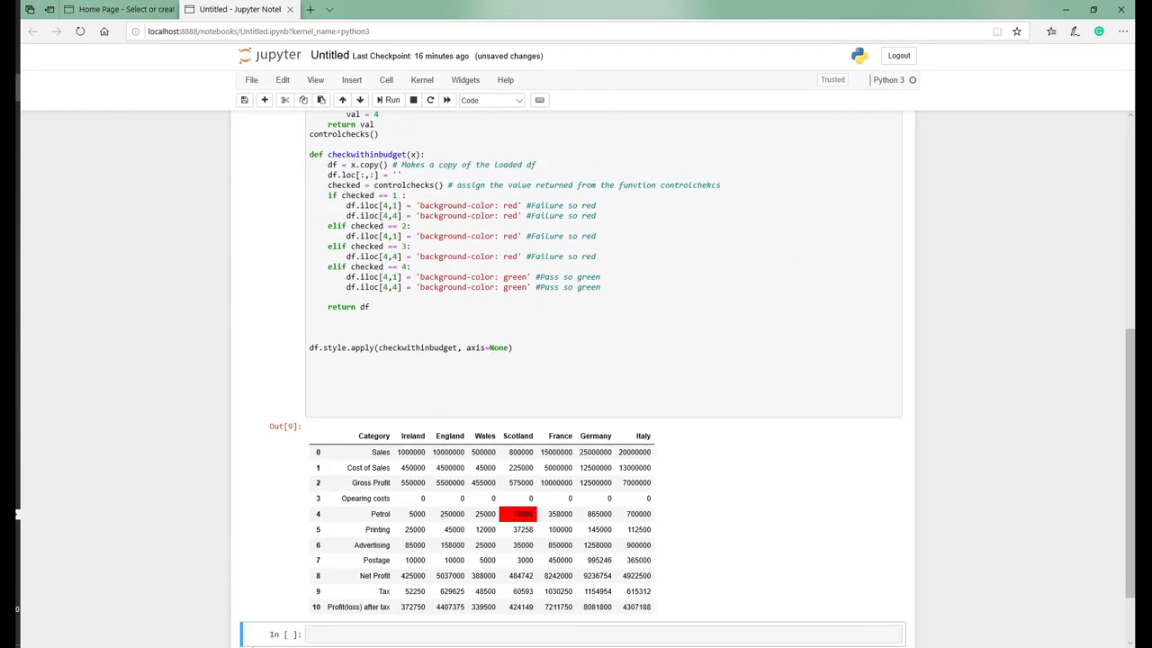
scroll("down", 3)
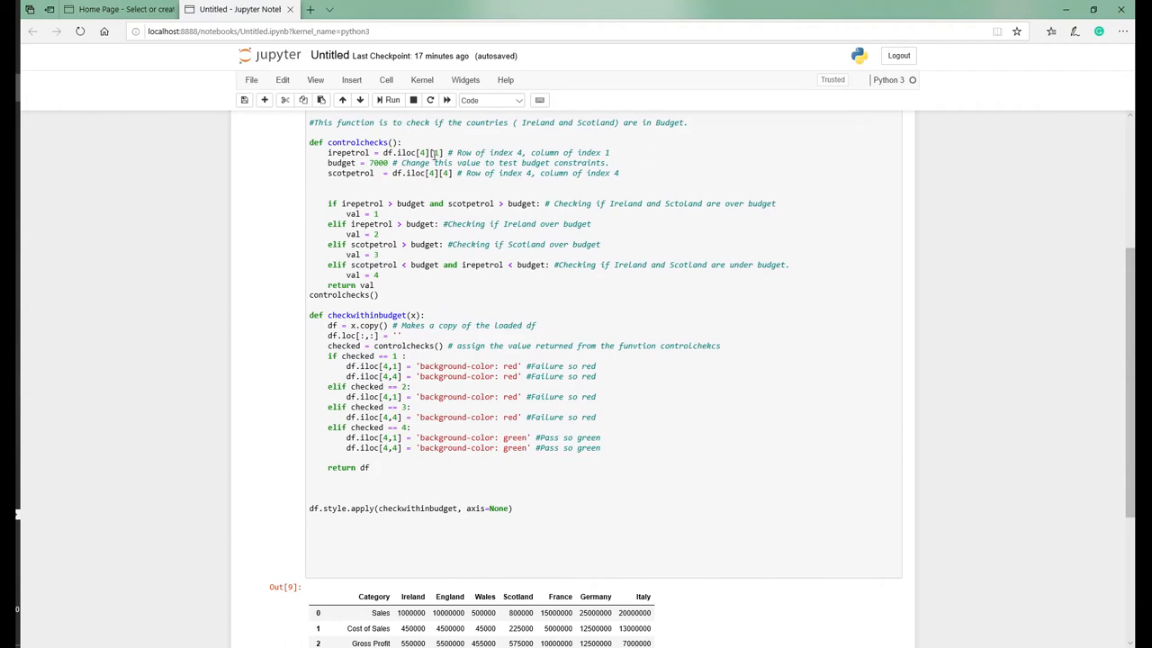
scroll("down", 3)
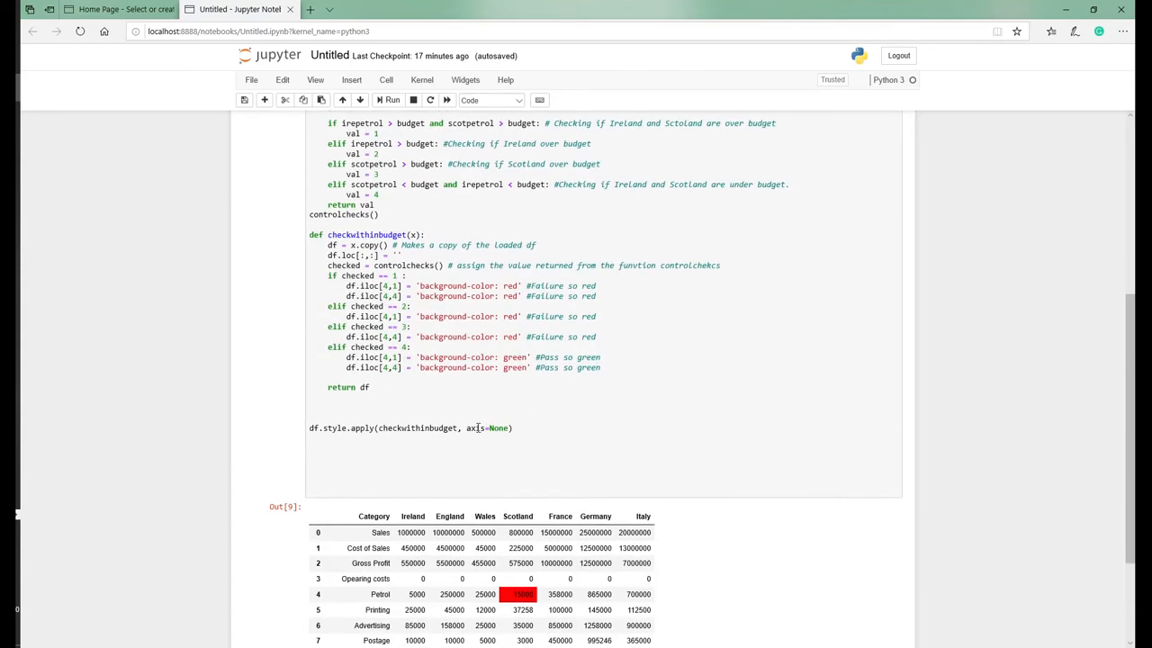
scroll("down", 3)
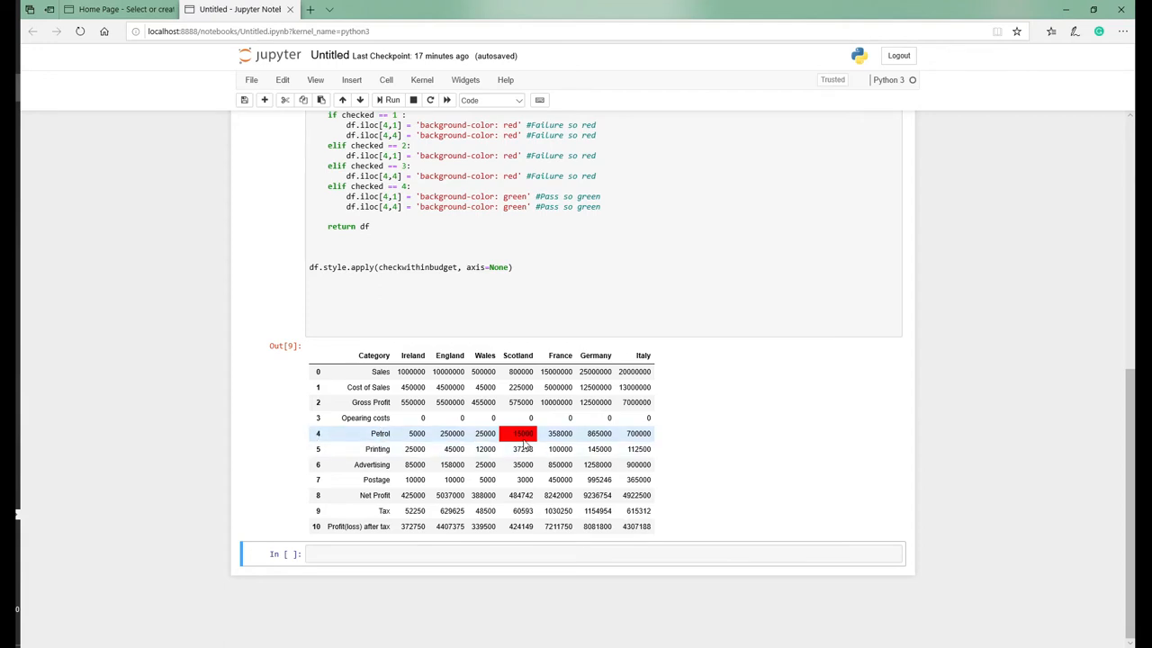
mouse_move(457, 448)
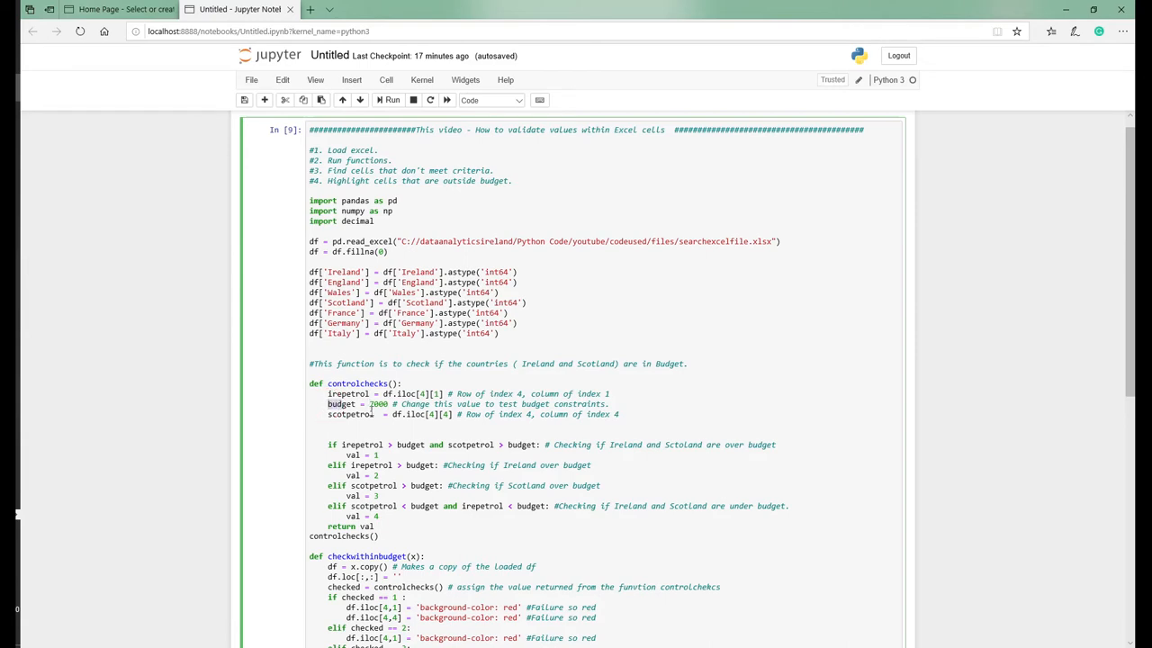
Set the controlchecks budget value to 7000 and rerun the cell to refresh the table.
type("7000")
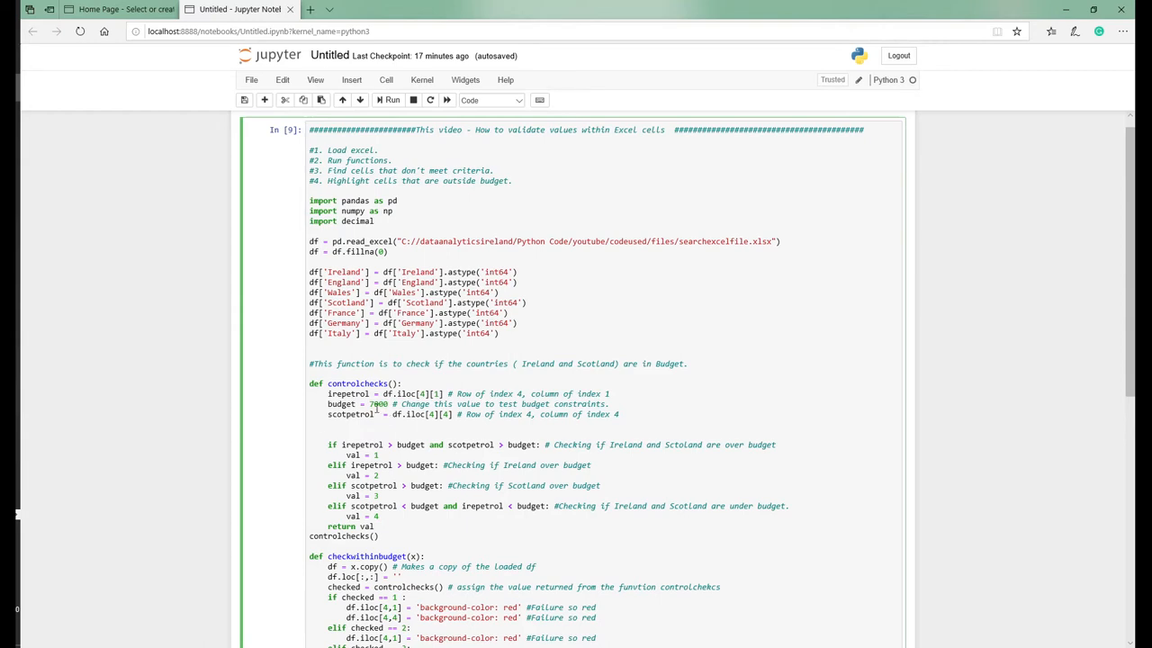
double_click(378, 403)
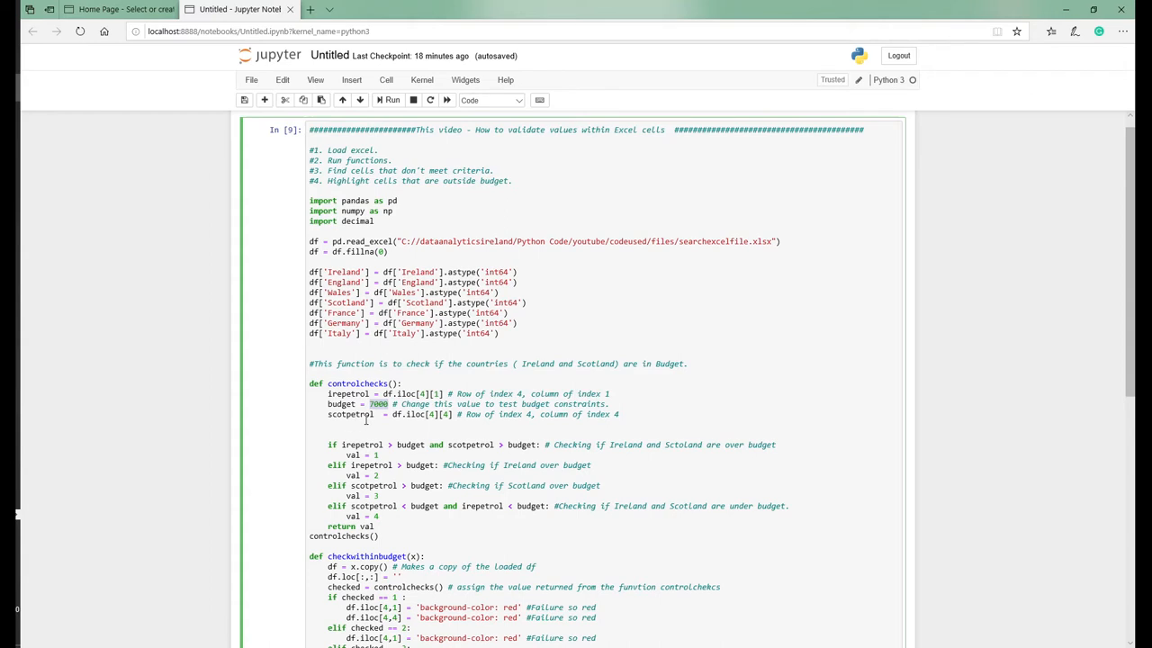
scroll("down", 3)
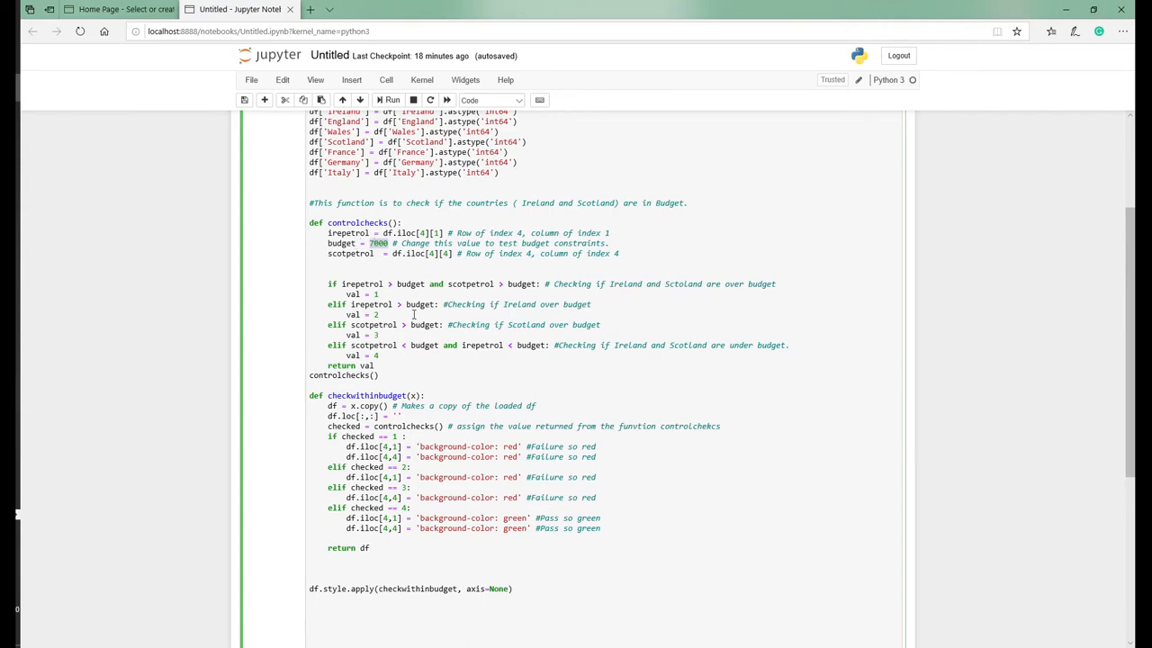
left_click(391, 101)
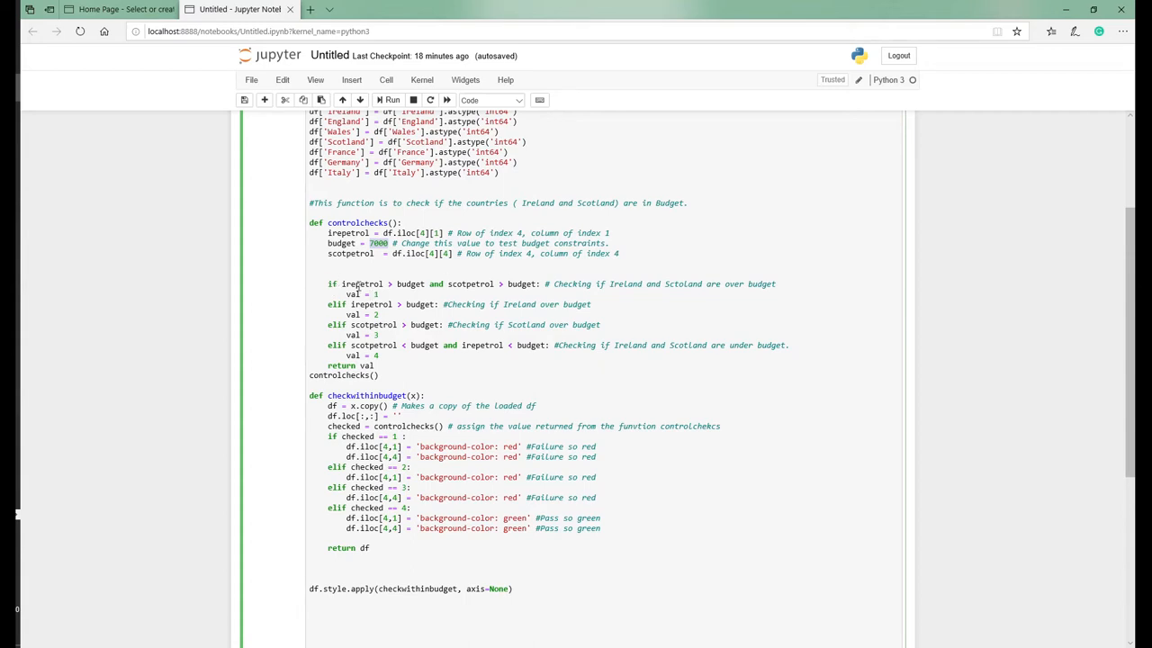
mouse_move(440, 295)
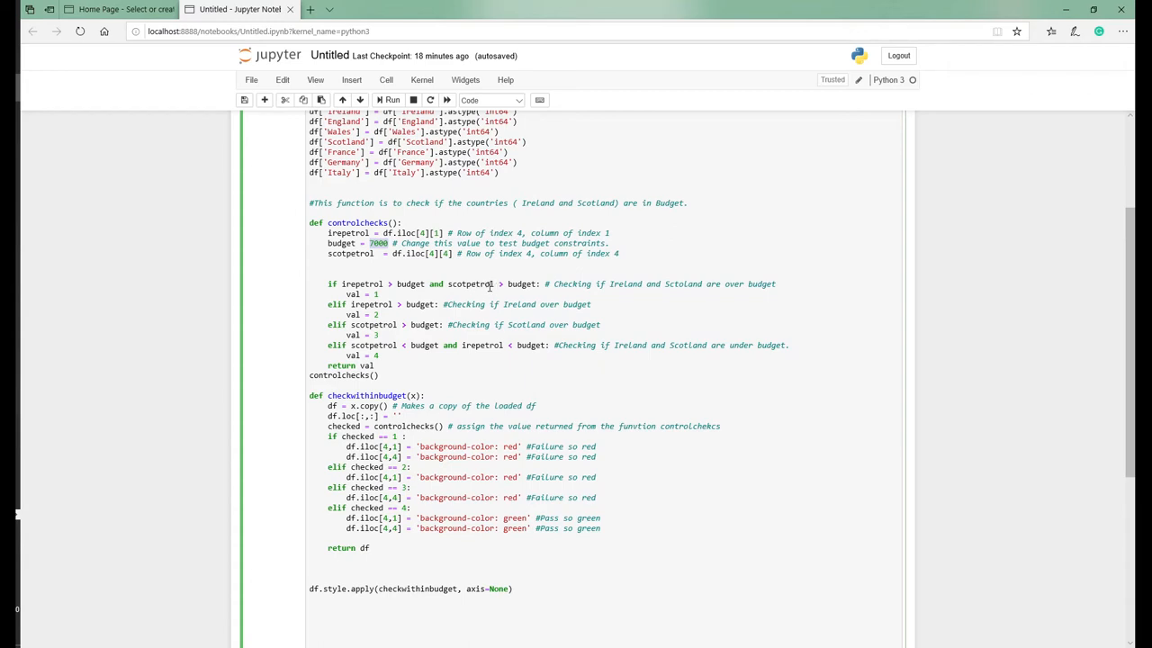
mouse_move(391, 273)
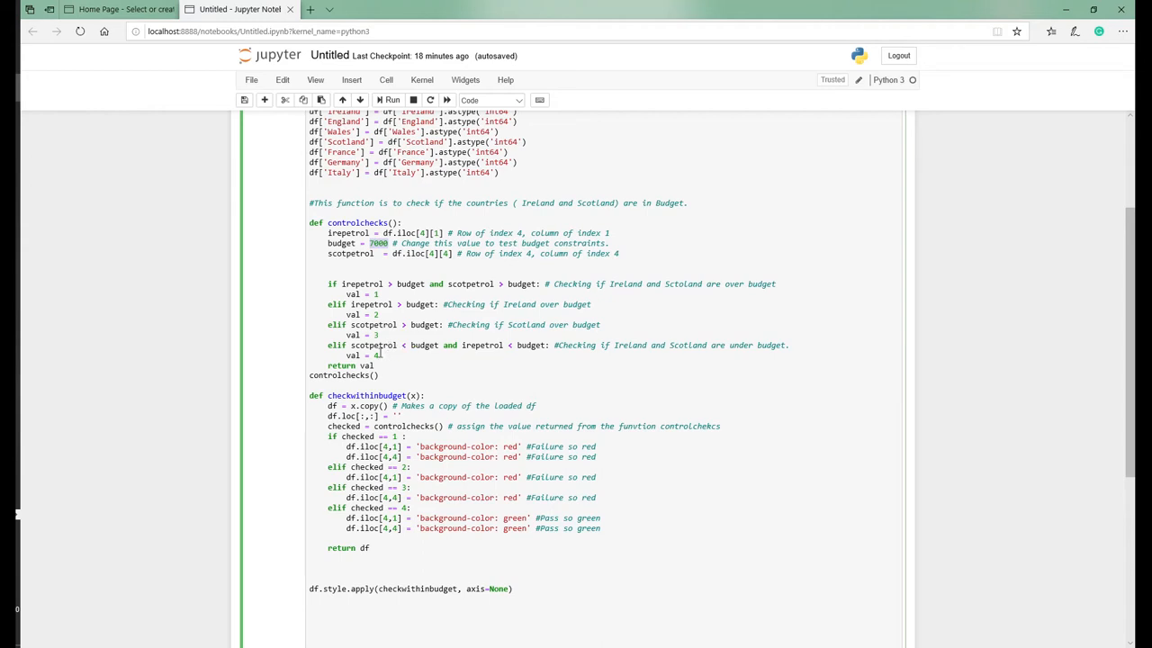
left_click(450, 351)
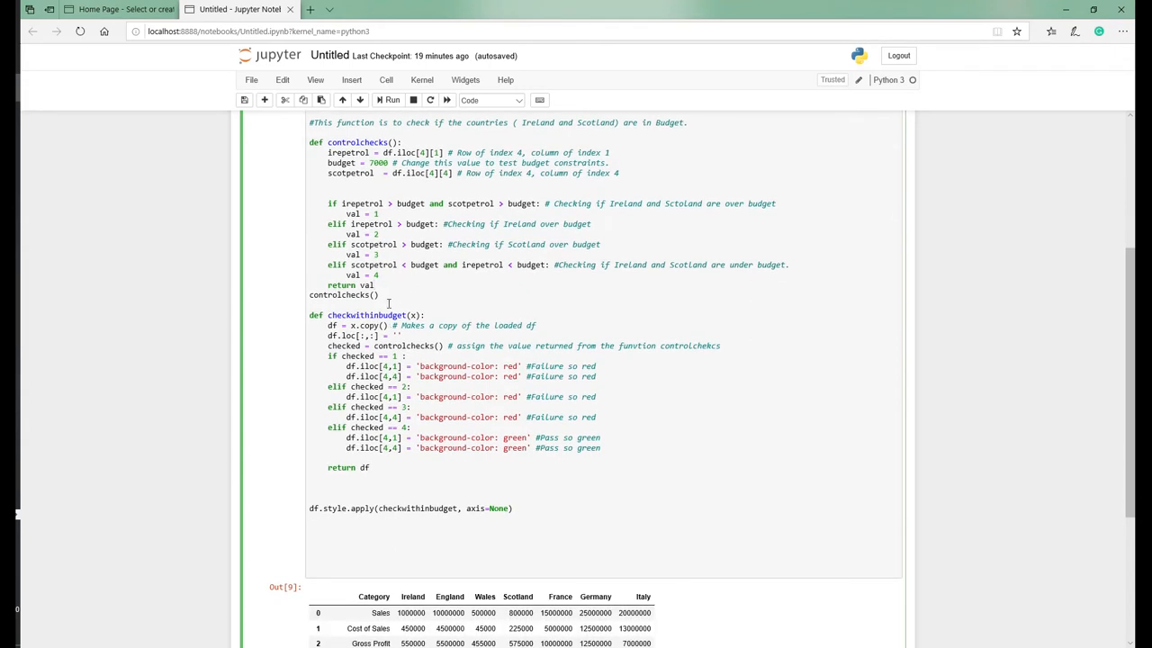
scroll("down", 3)
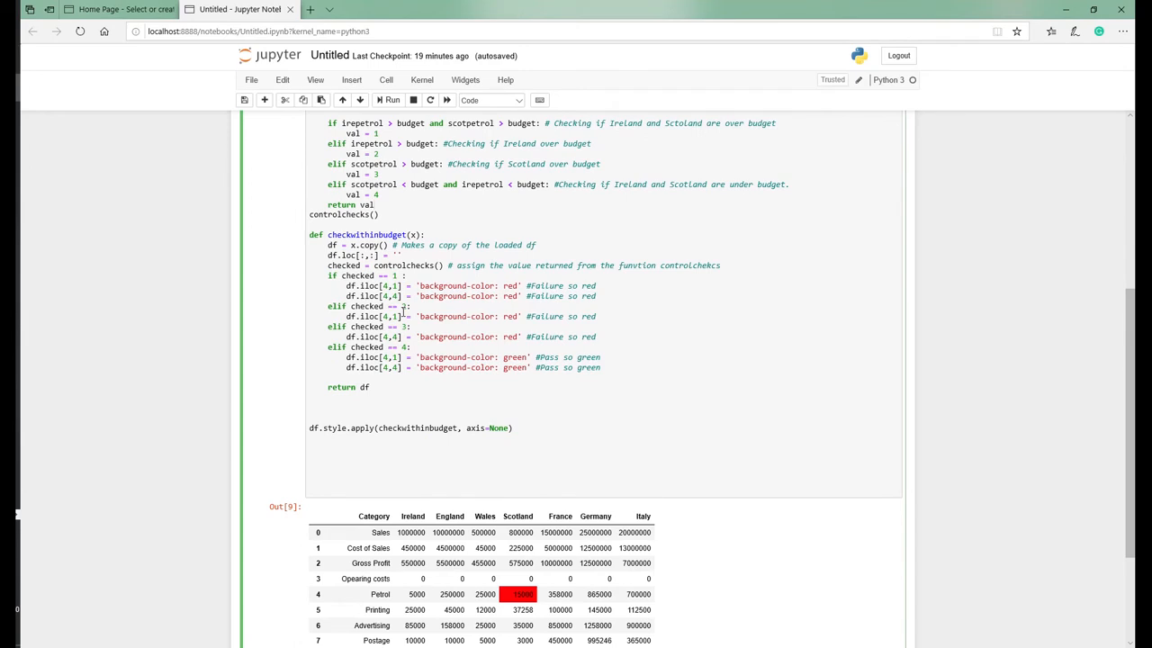
mouse_move(339, 241)
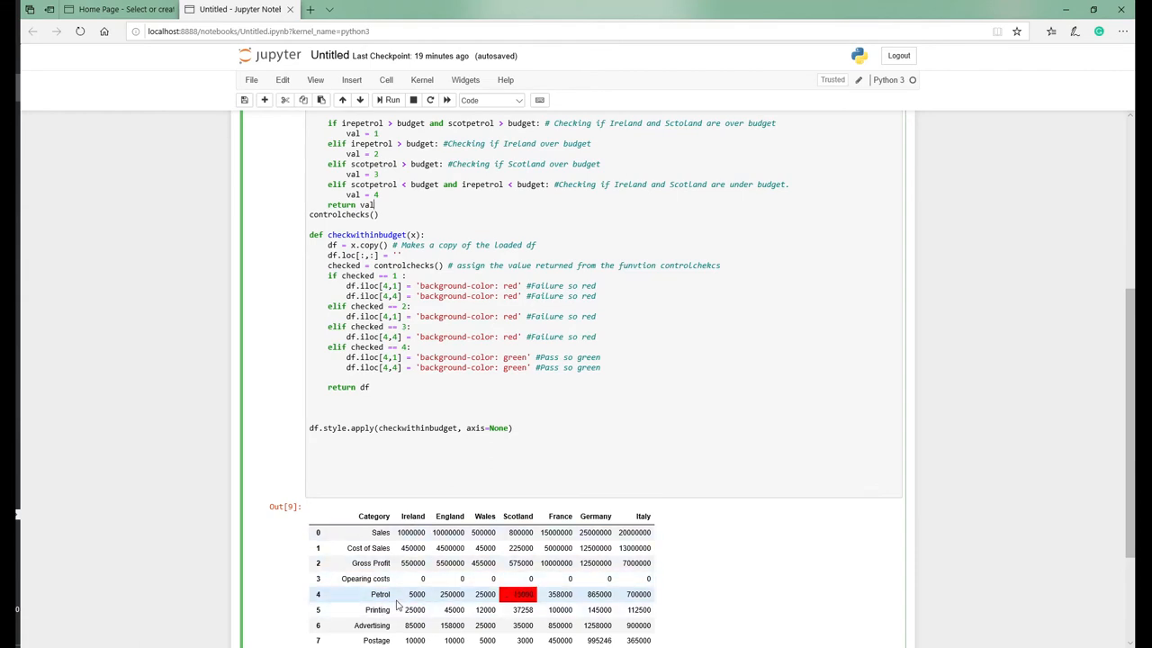
scroll("down", 3)
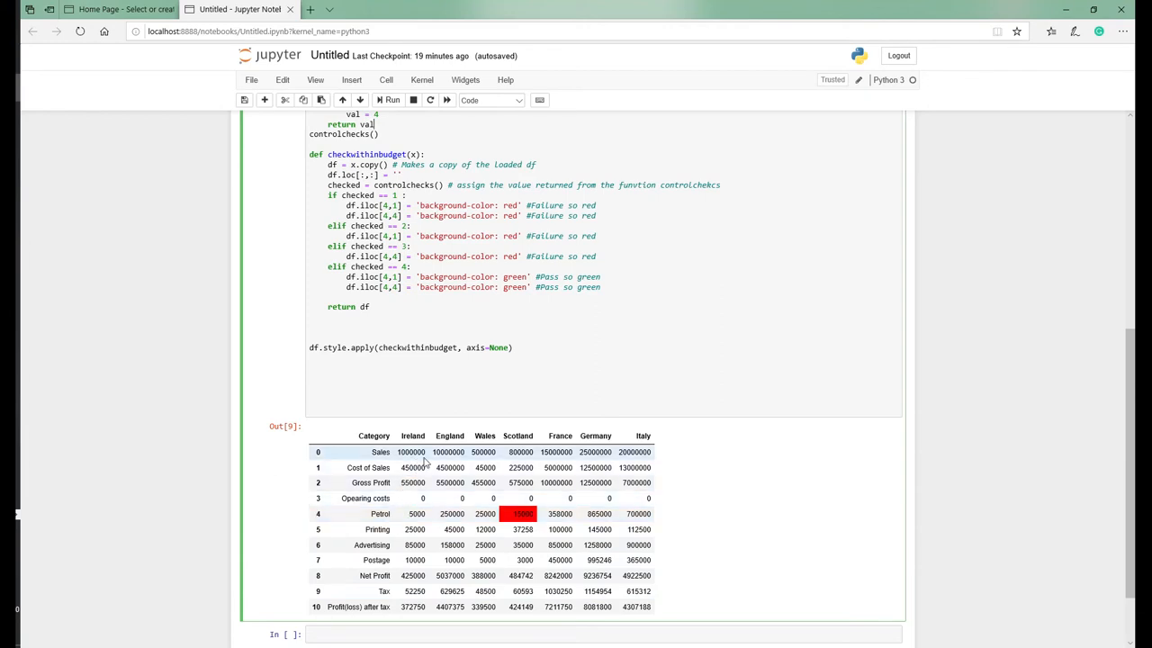
scroll("down", 3)
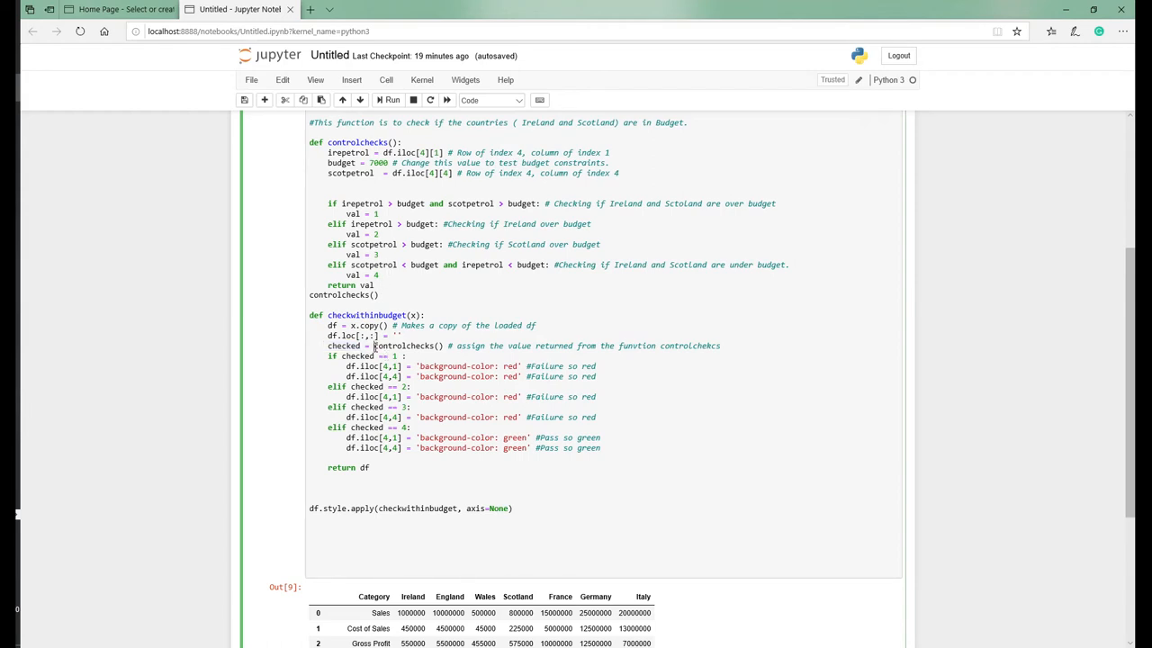
double_click(403, 345)
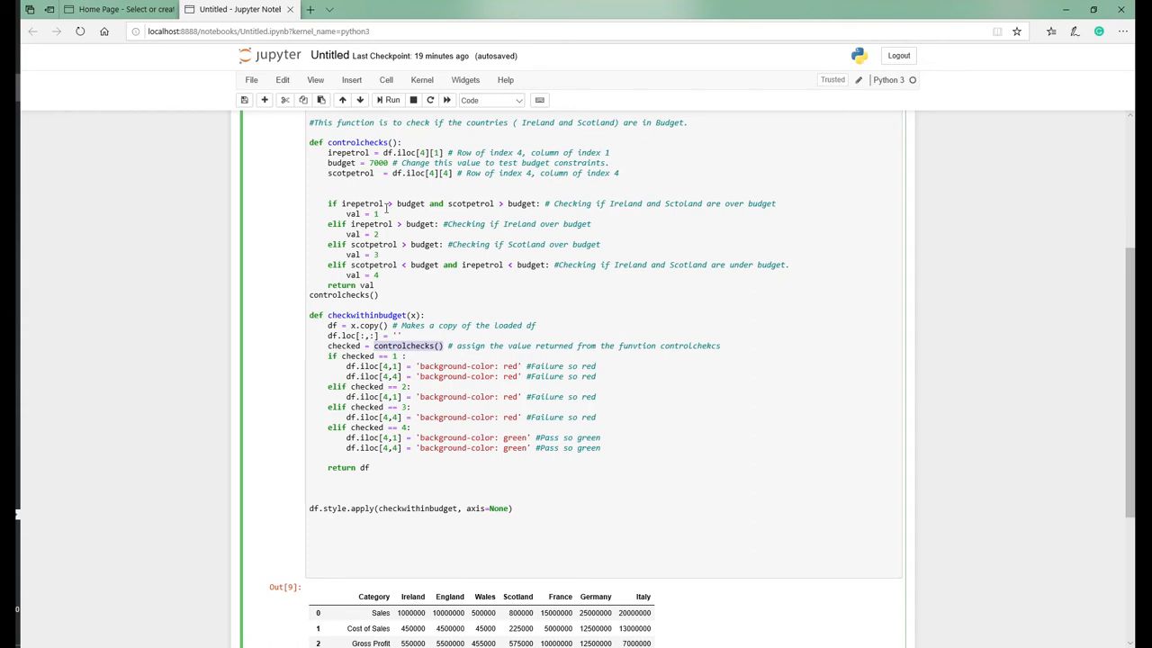
mouse_move(367, 284)
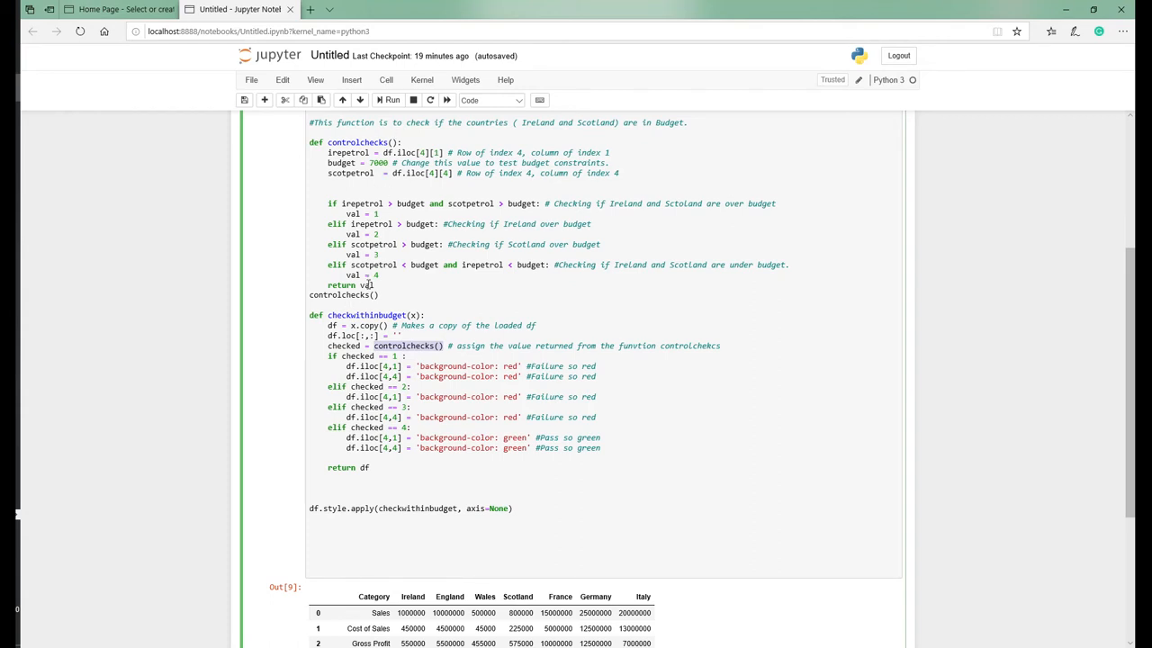
mouse_move(351, 351)
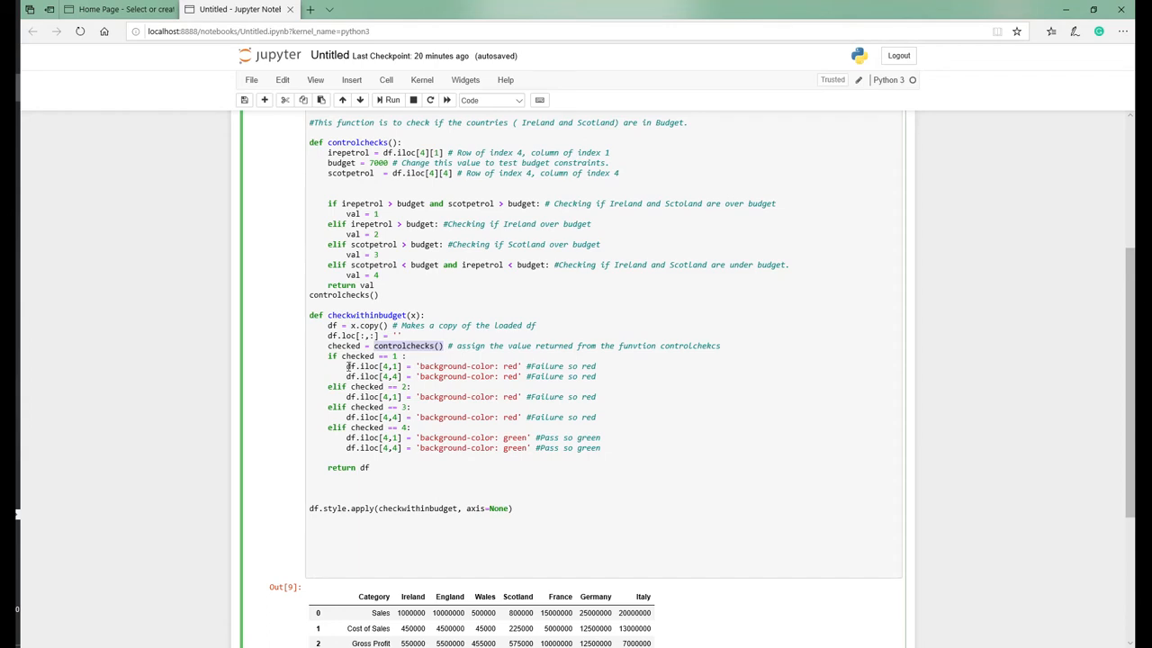
mouse_move(414, 320)
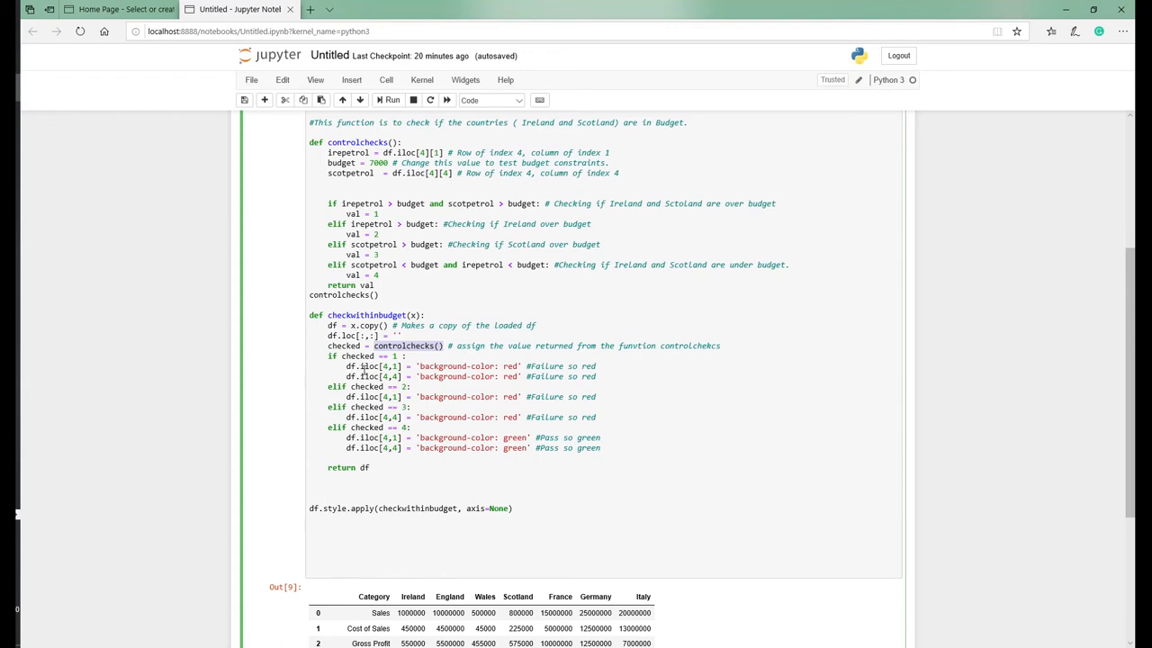
mouse_move(399, 274)
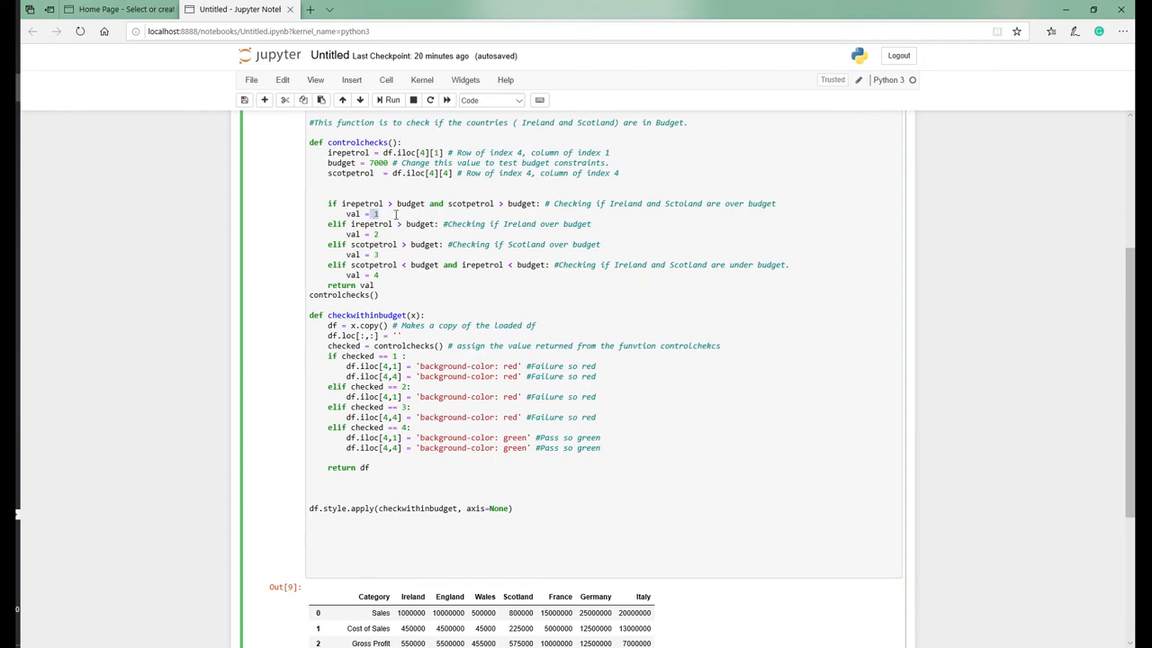
mouse_move(399, 219)
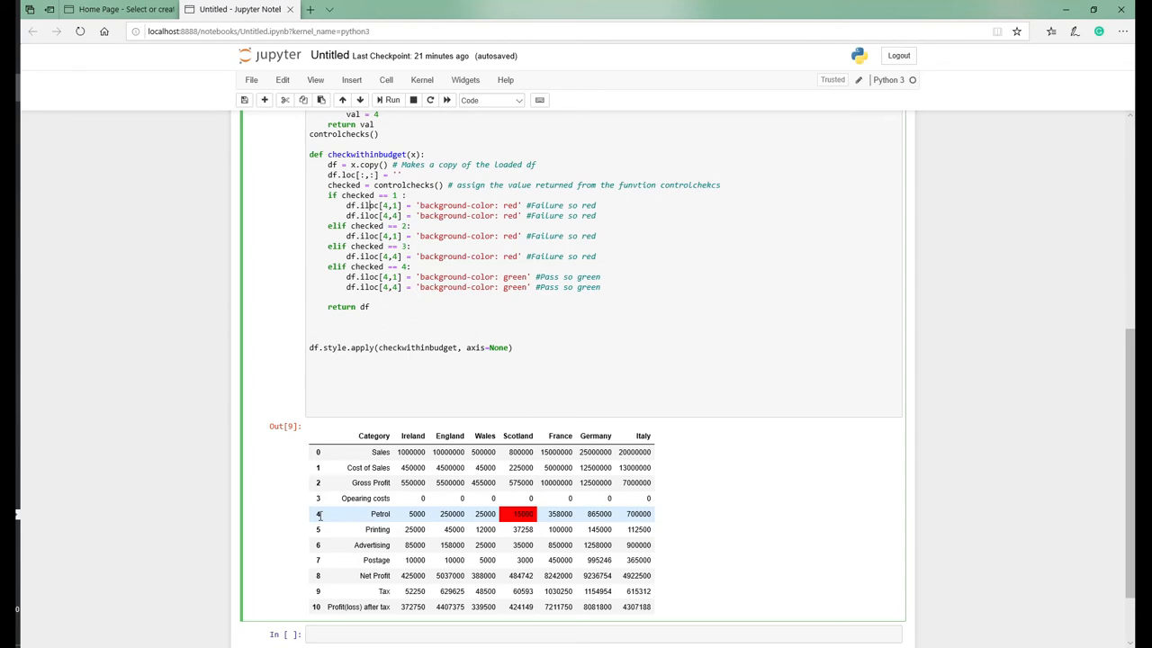
mouse_move(396, 520)
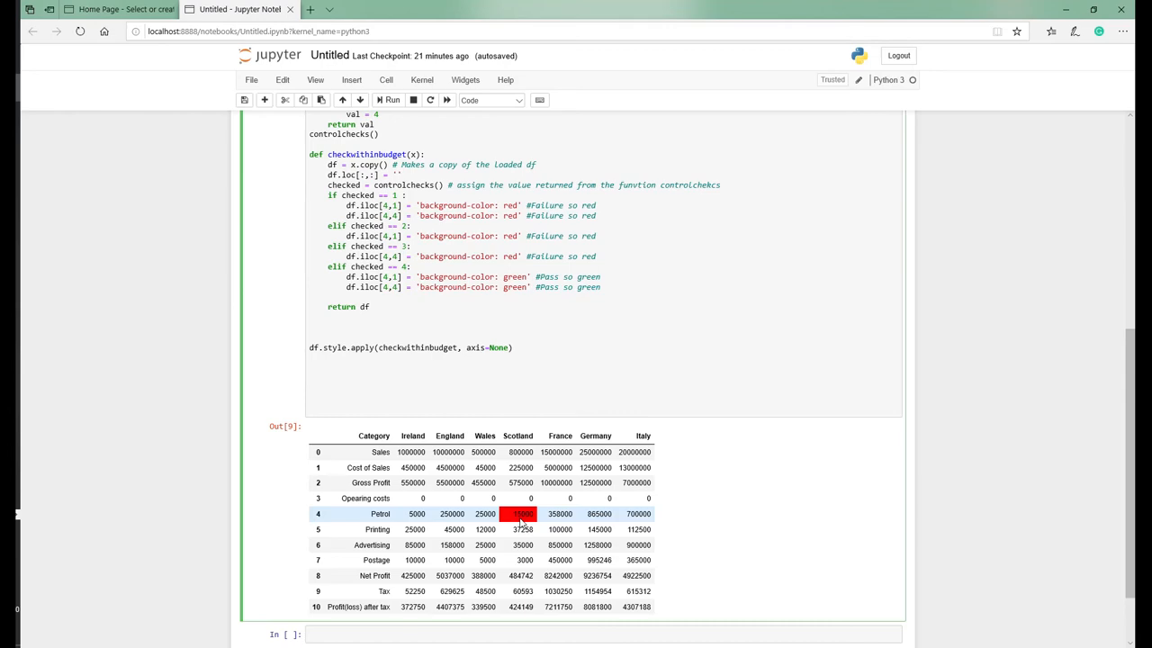
mouse_move(443, 515)
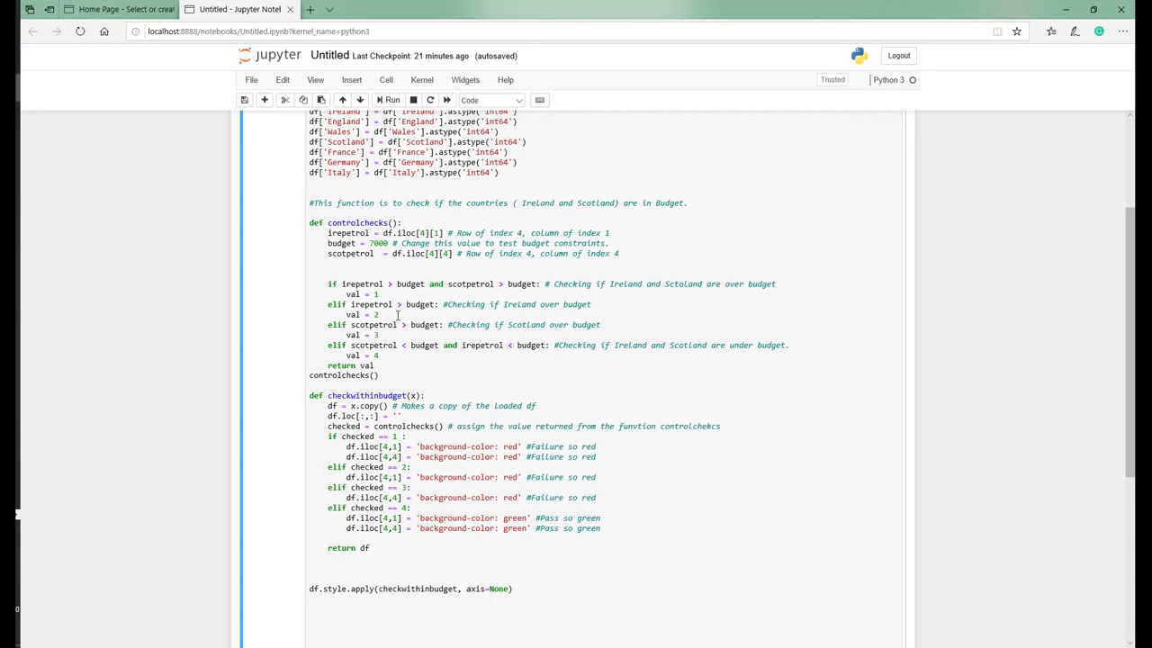
mouse_move(403, 306)
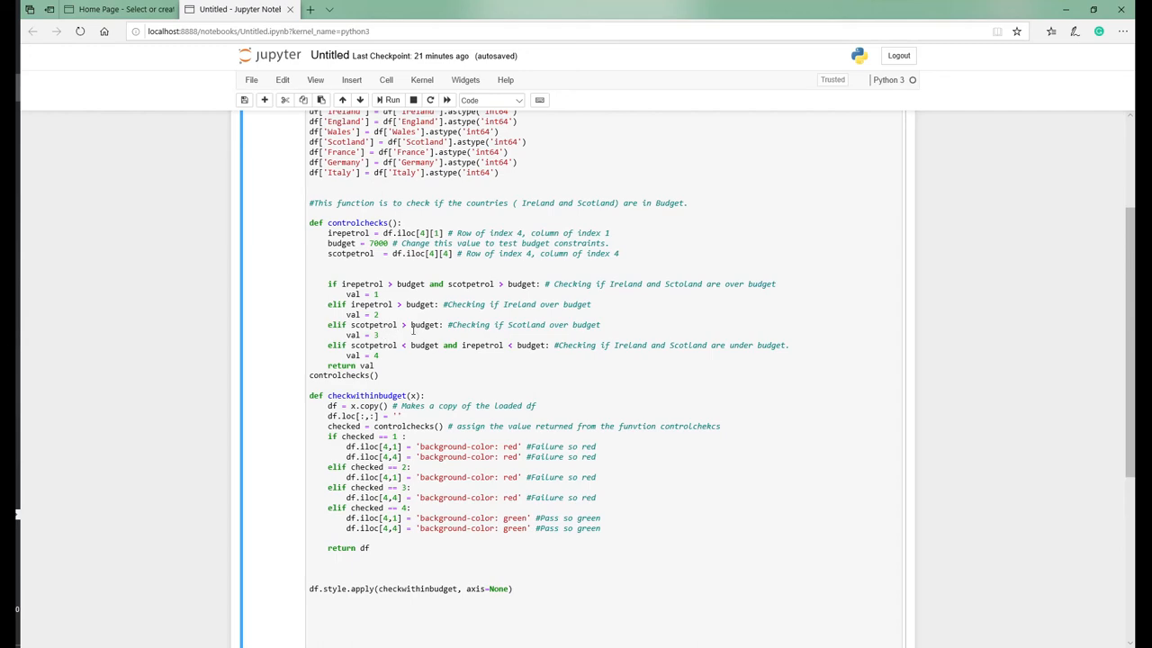
Rerun the cell and scroll to the Out[9] styled table showing only Scotland's petrol in red.
left_click(393, 100)
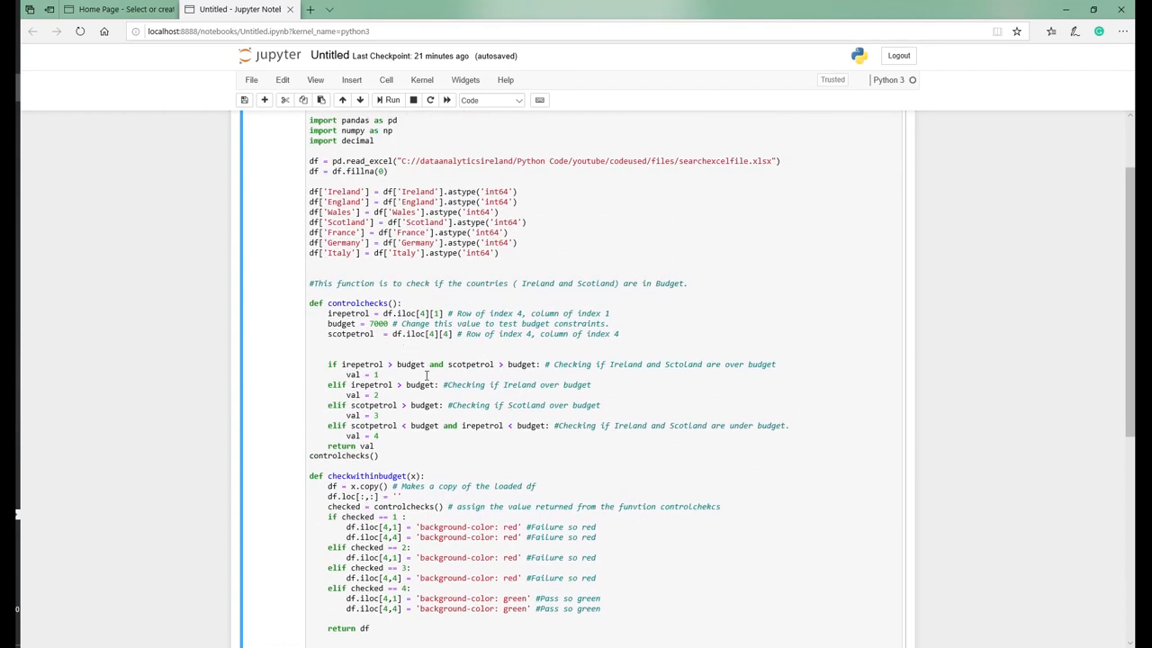
scroll("down", 3)
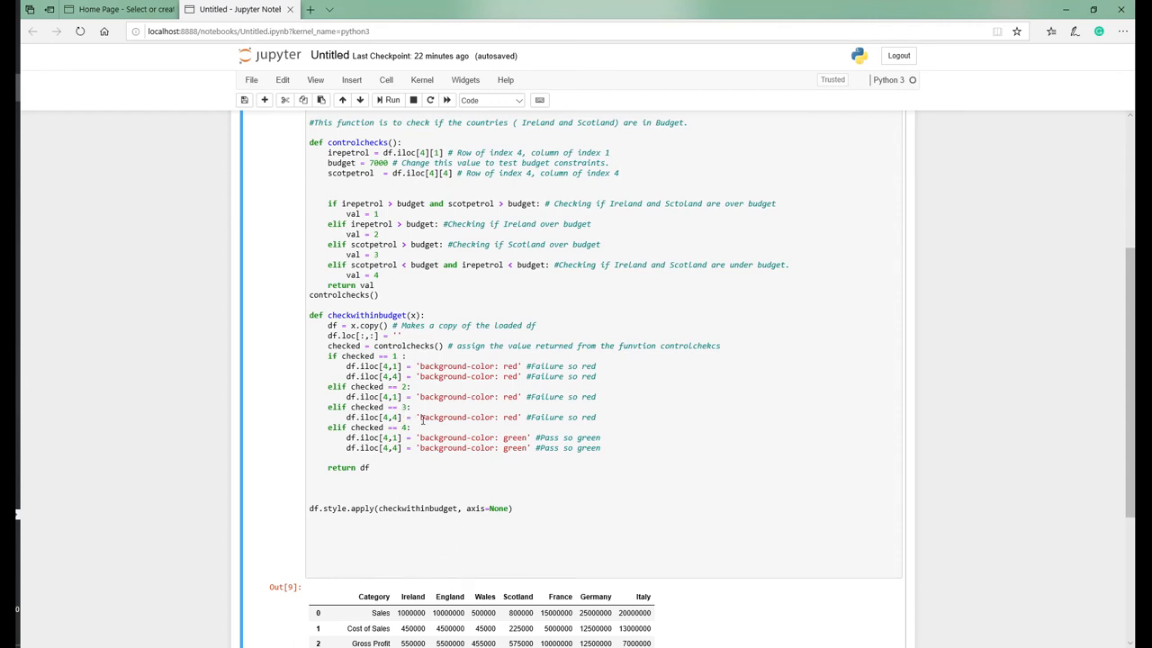
scroll("down", 3)
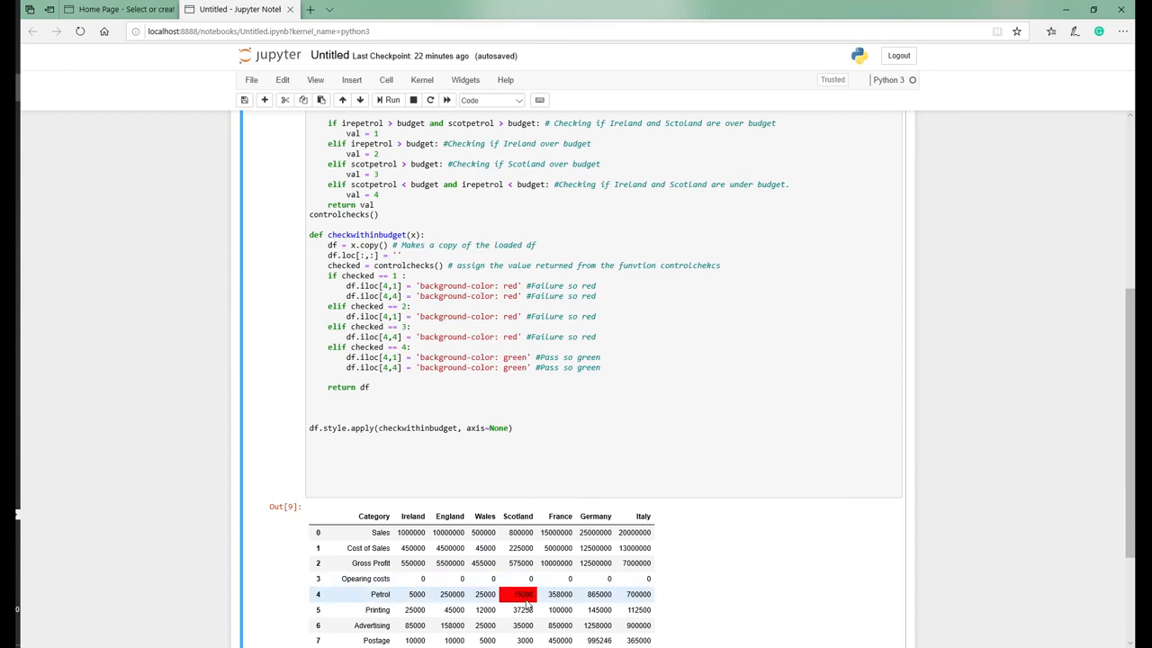
scroll("down", 3)
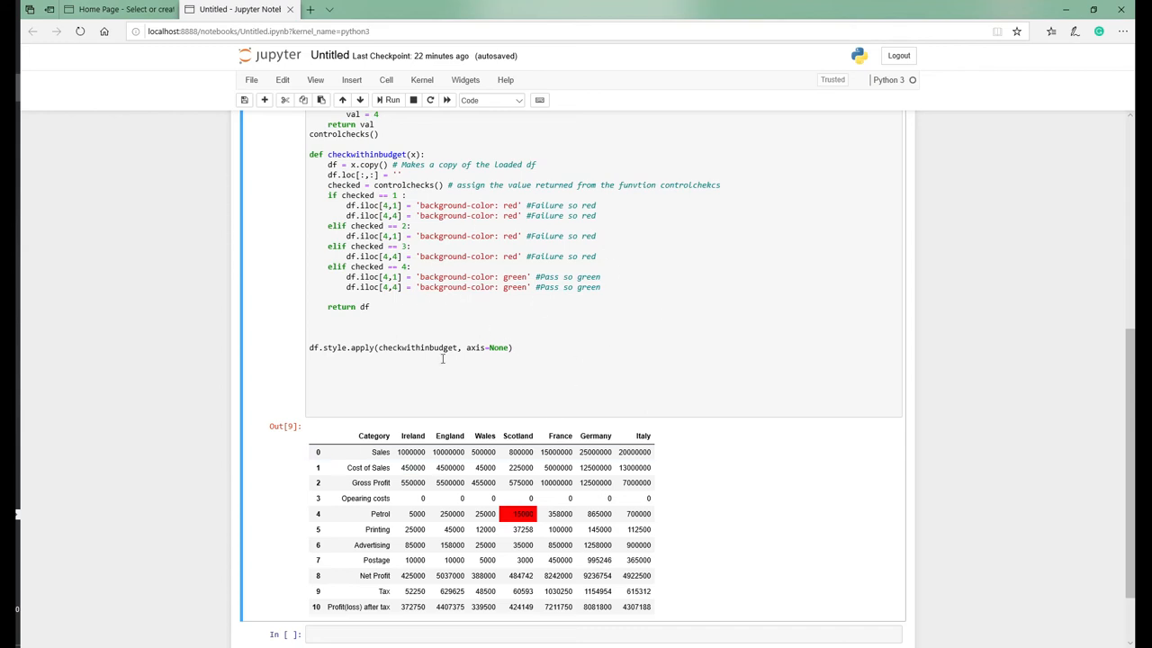
mouse_move(421, 301)
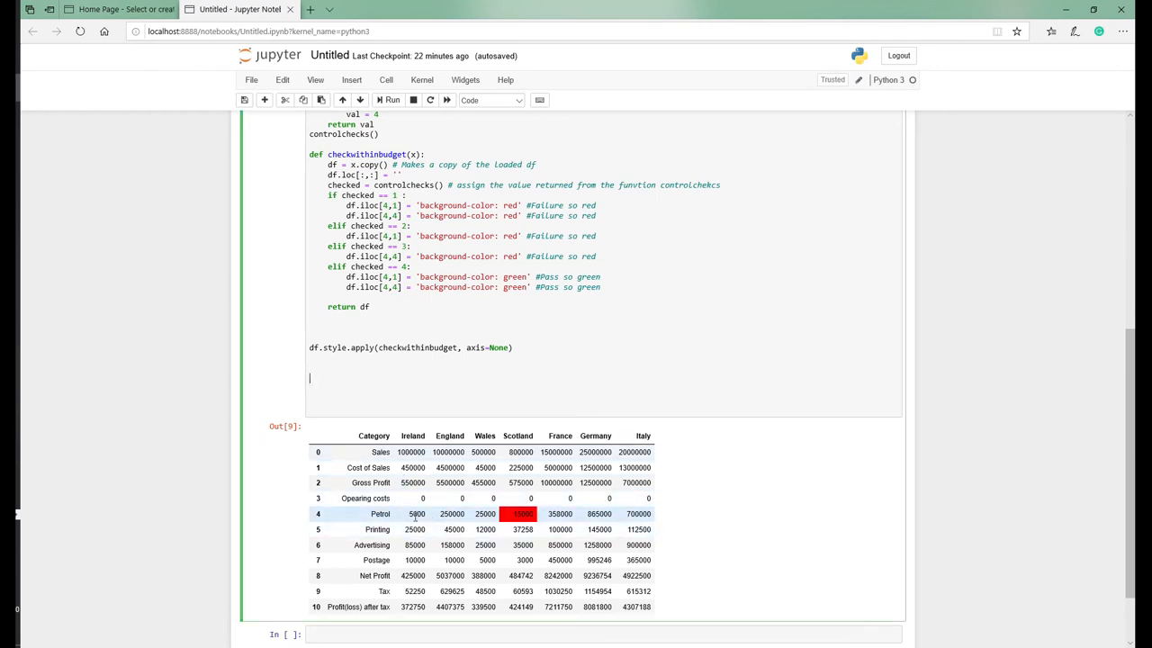
In the Excel accounts sheet, enter 90000 as Ireland's petrol figure in B6.
left_click(320, 9)
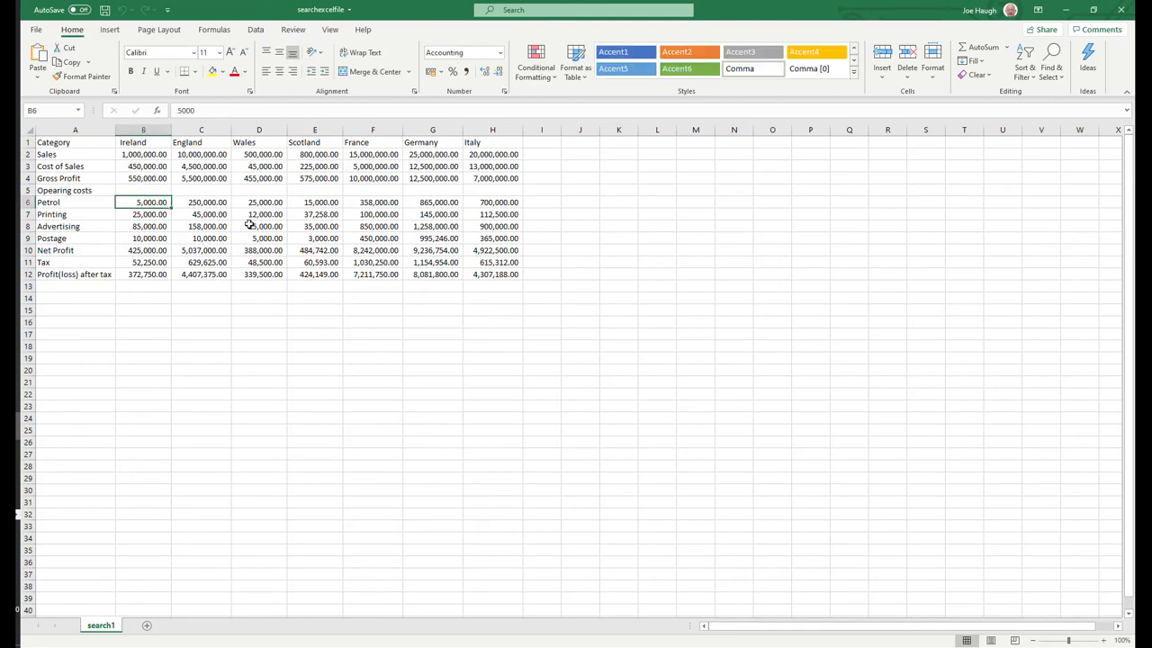
type("90000")
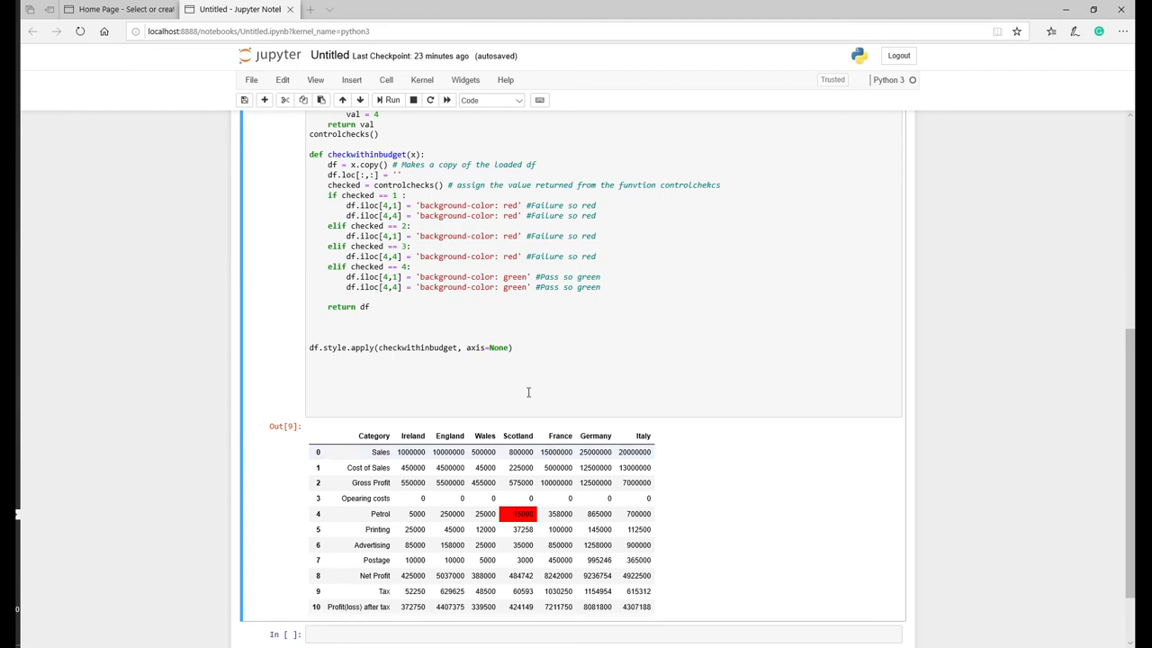
Rerun the budget-check cell so Ireland's and Scotland's petrol cells both show red.
scroll("down", 3)
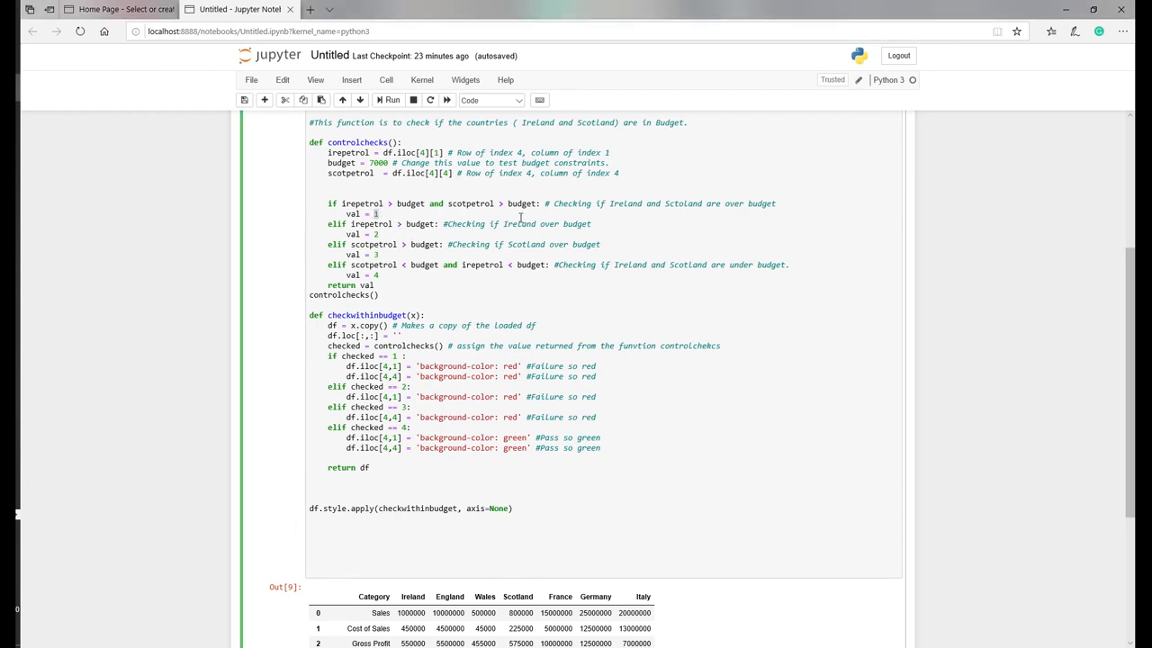
mouse_move(412, 184)
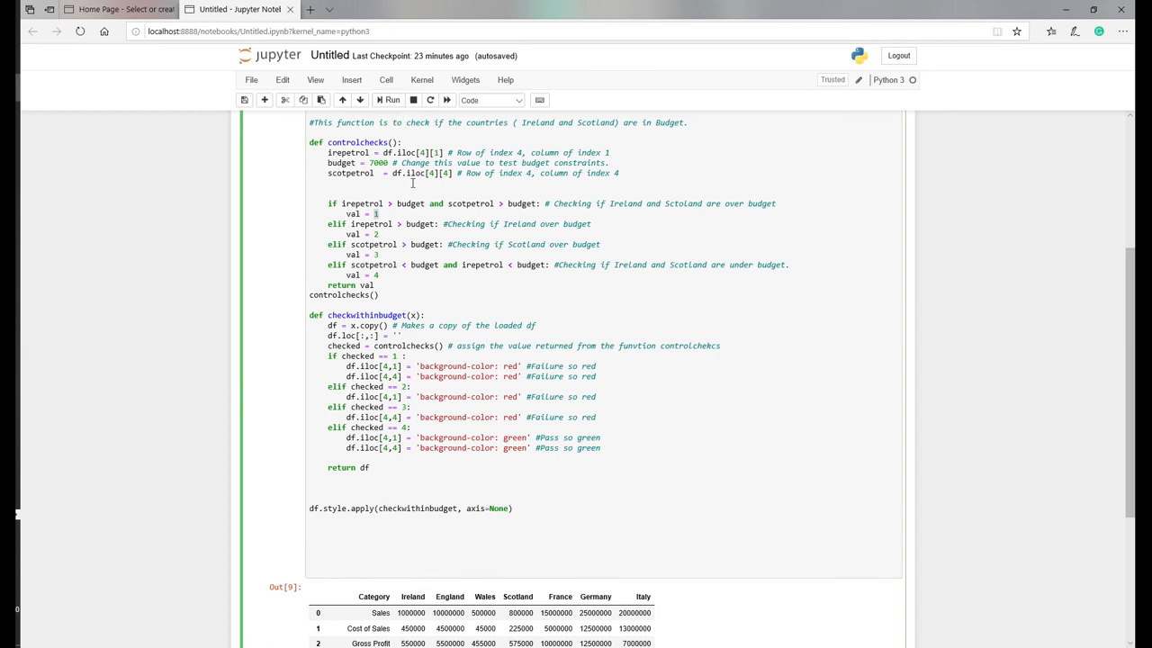
scroll("down", 3)
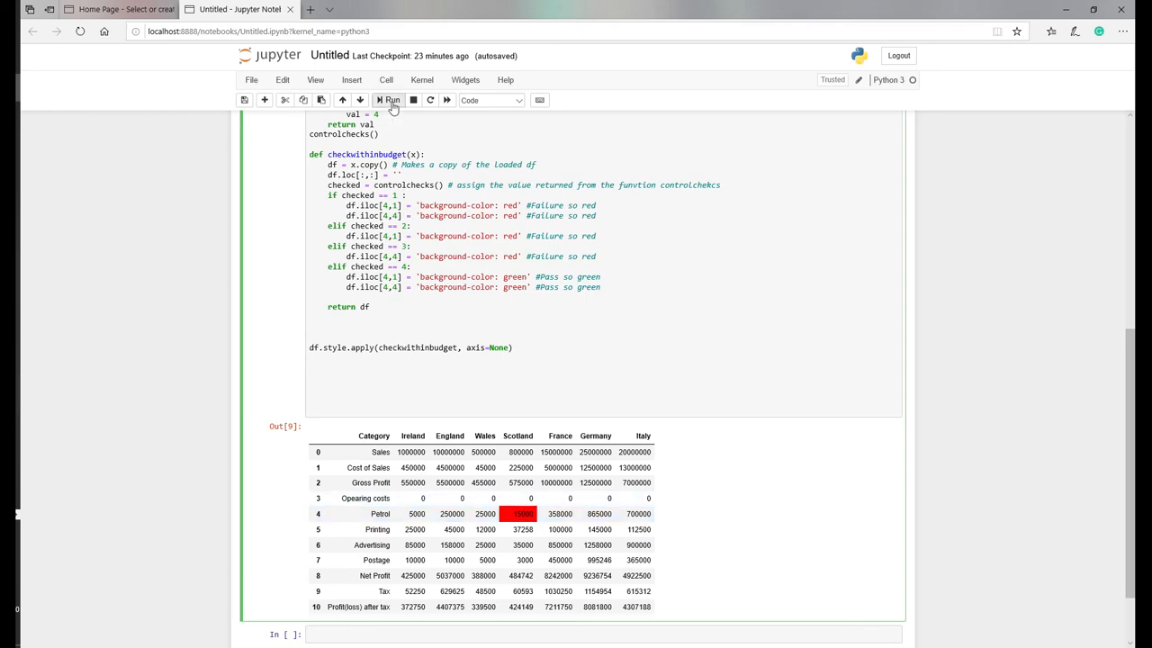
left_click(388, 101)
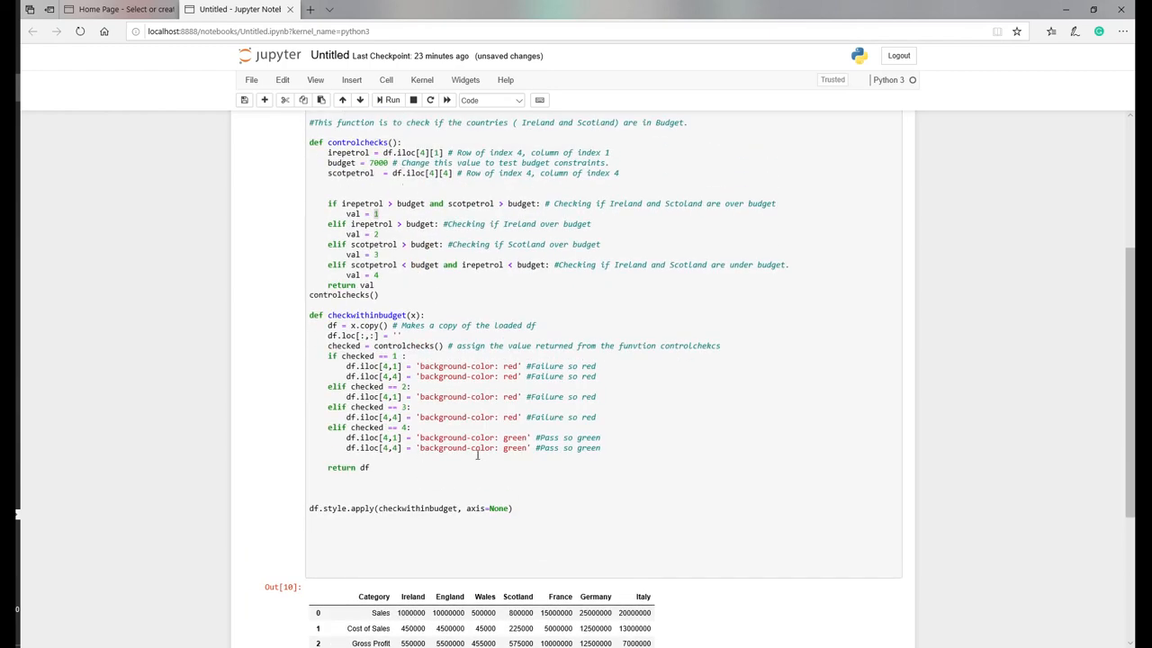
scroll("down", 3)
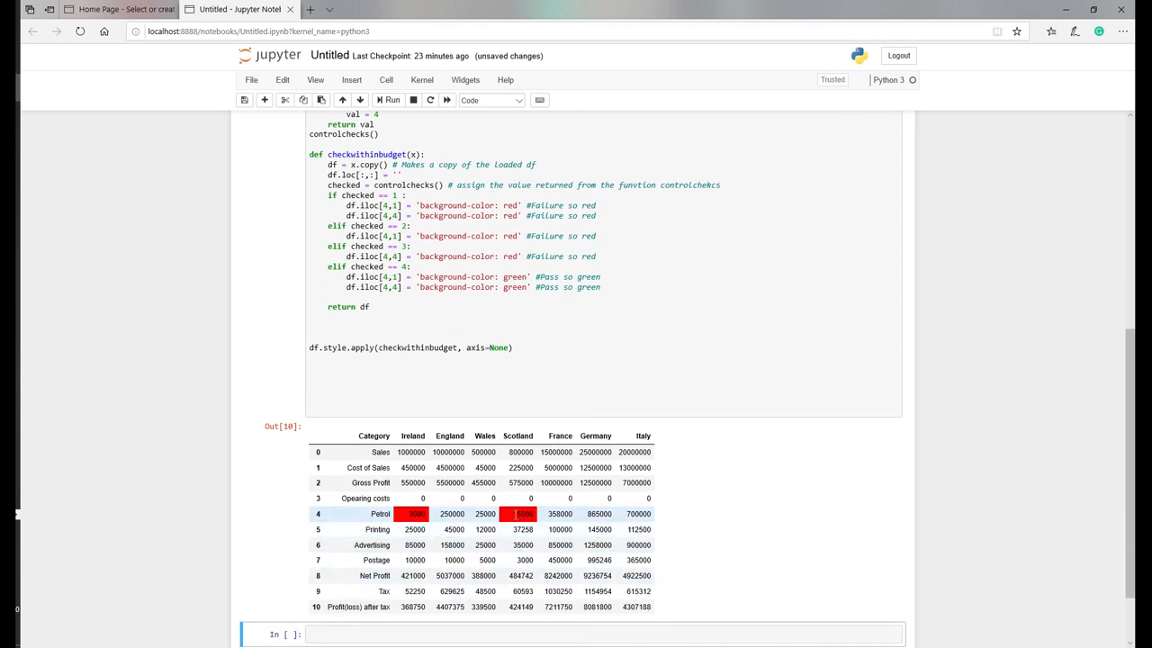
mouse_move(520, 520)
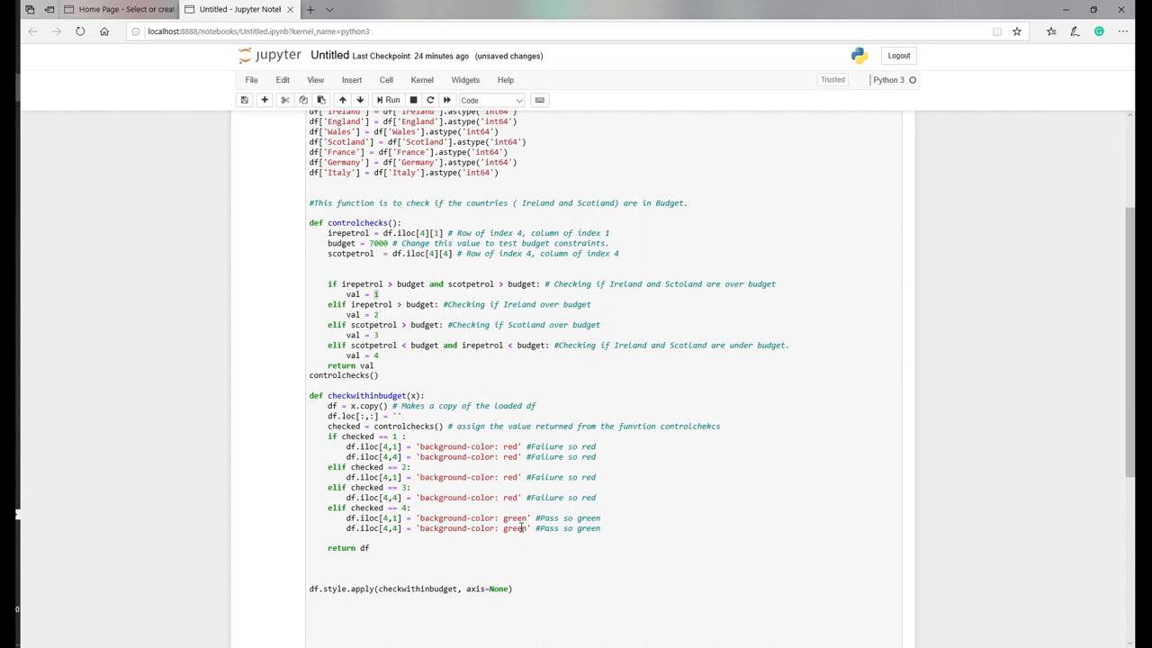
mouse_move(677, 592)
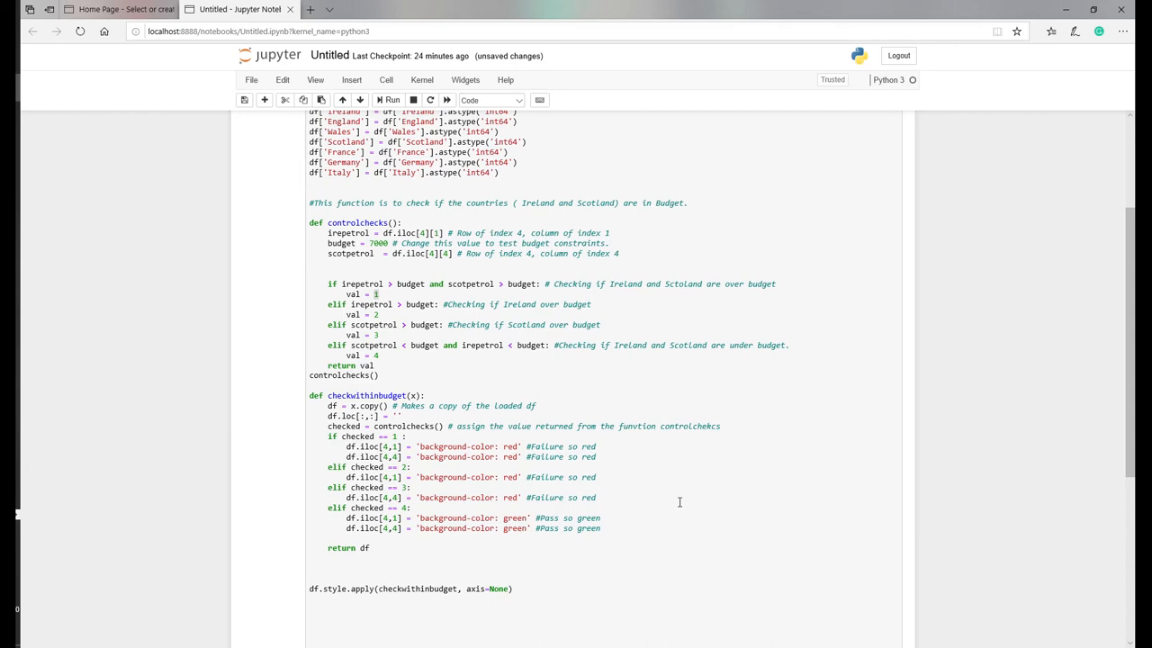
mouse_move(615, 447)
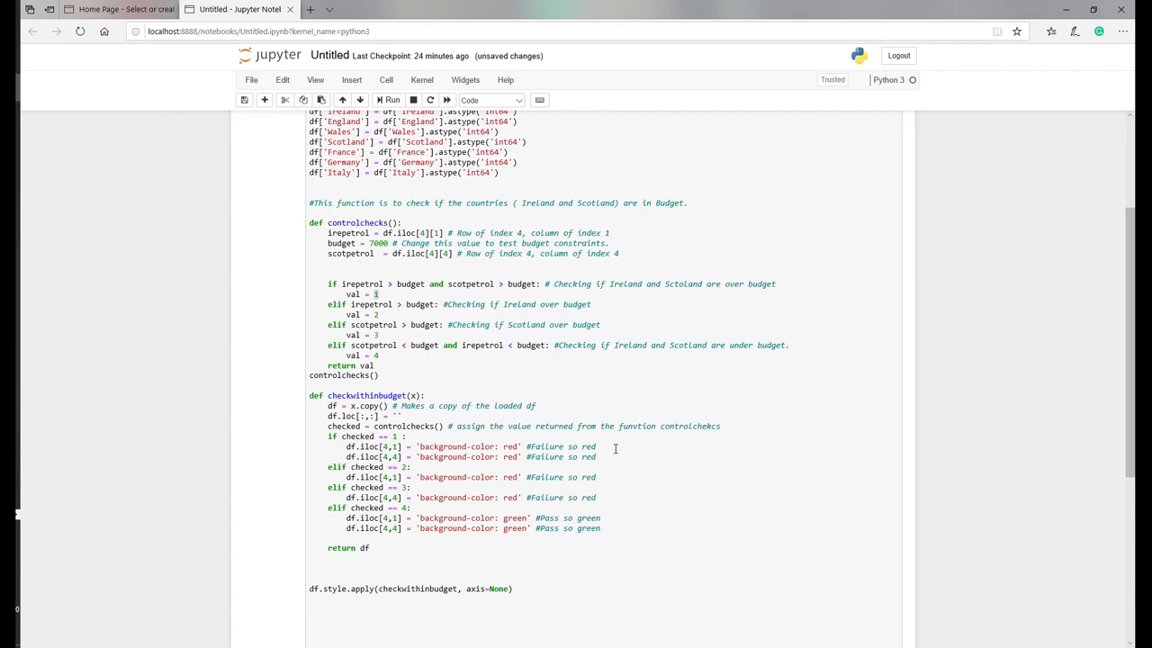
mouse_move(616, 450)
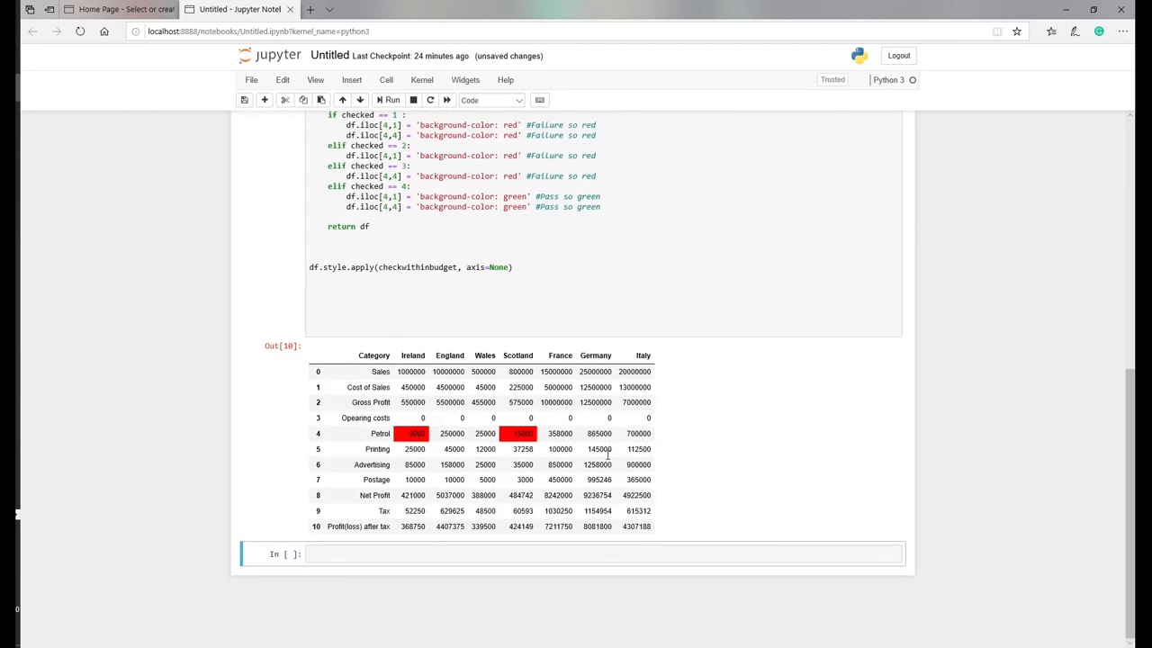
mouse_move(729, 403)
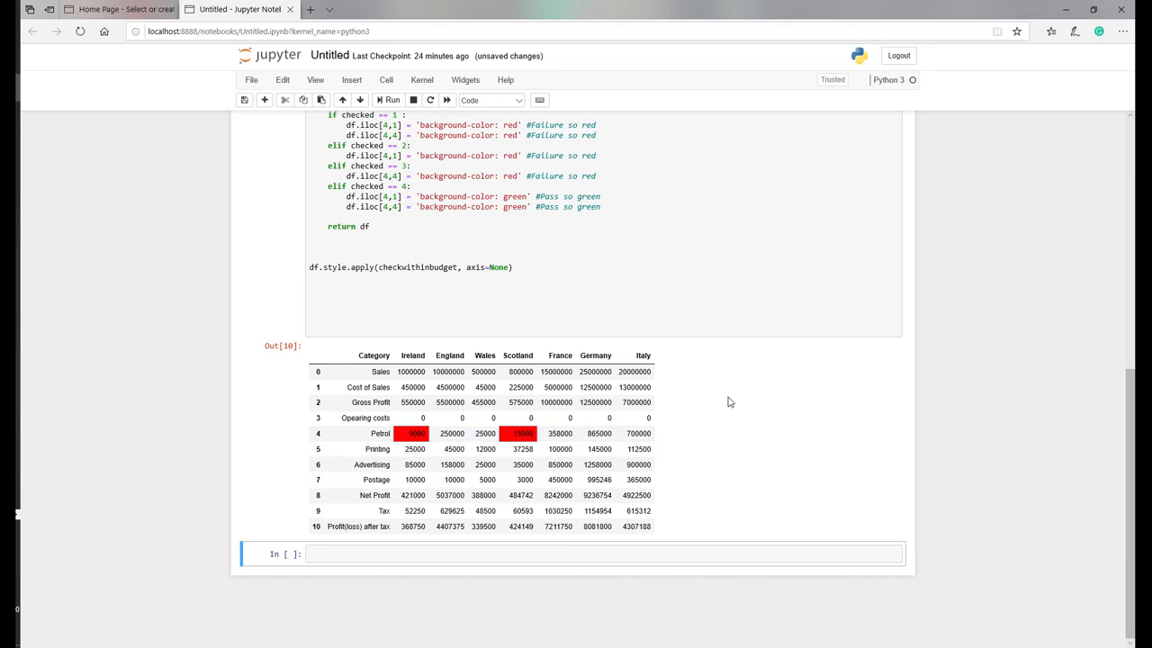
mouse_move(720, 399)
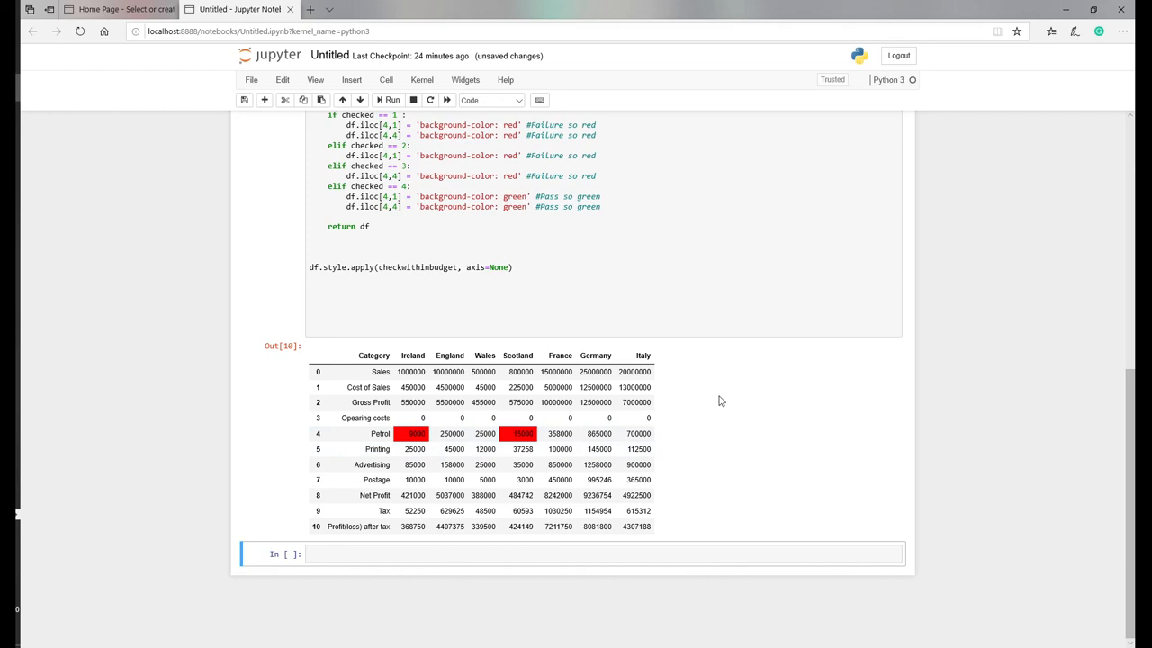